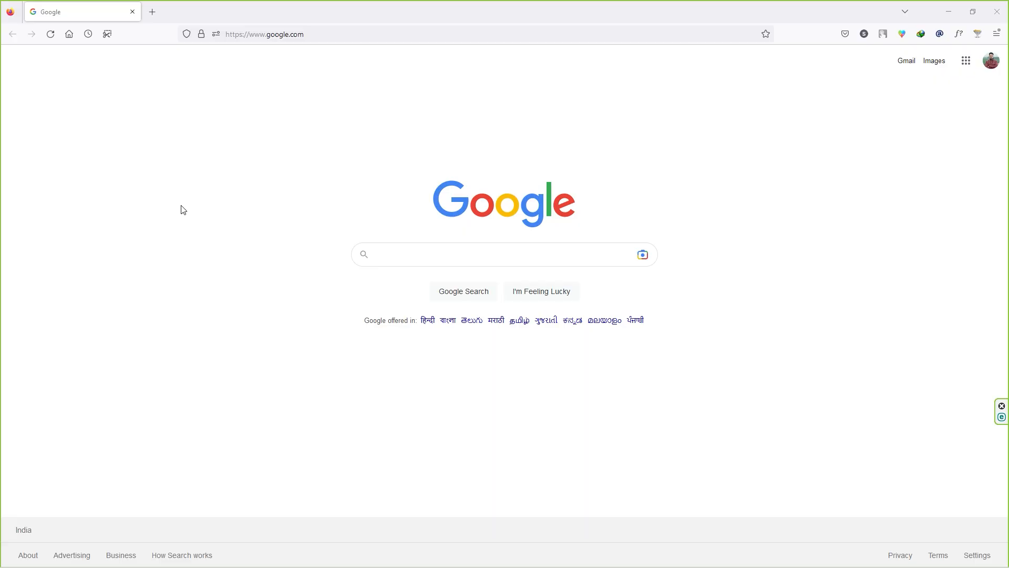
- Load chat.openai.com/chat in the browser to reach a new empty ChatGPT chat
{"action": "type", "text": "https://chat.openai.com/chat"}
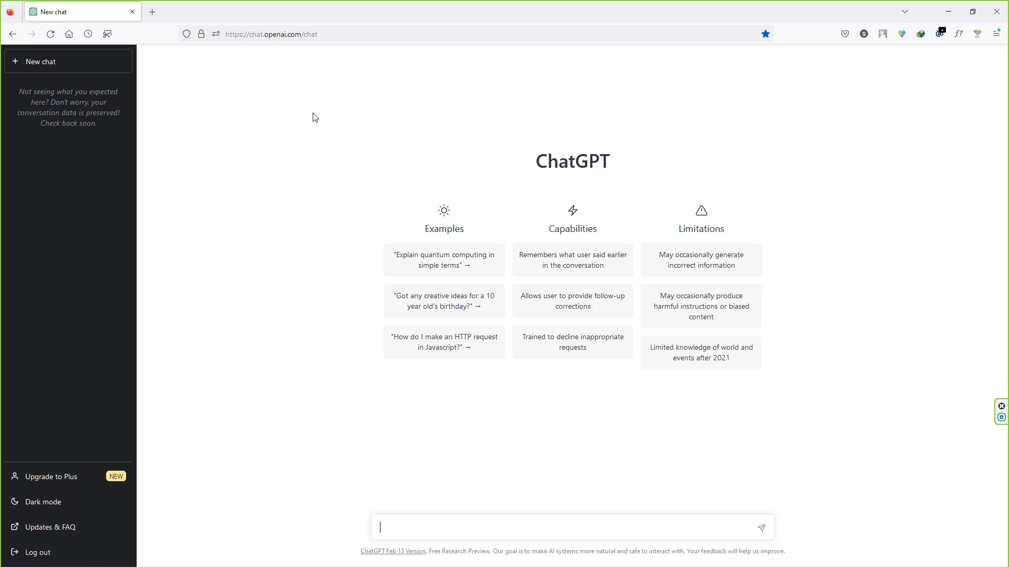
{"action": "mouse_move", "coordinate": [169, 338]}
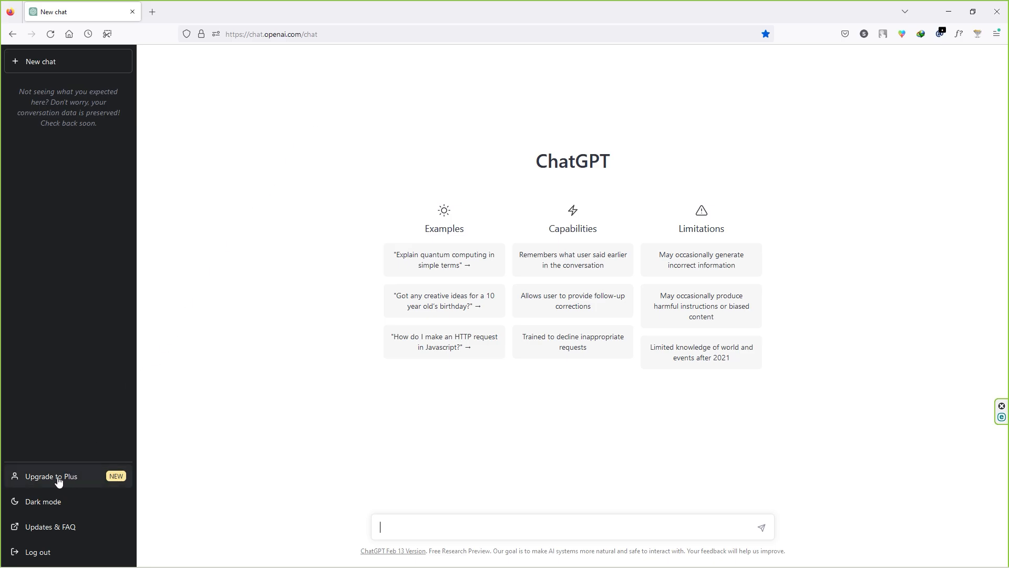
{"action": "left_click", "coordinate": [51, 476]}
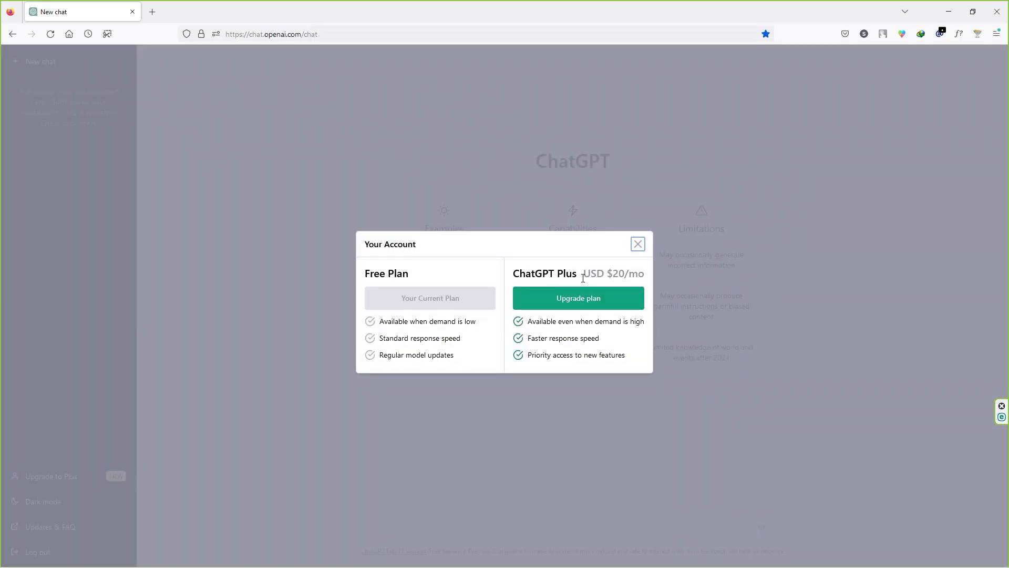
{"action": "mouse_move", "coordinate": [640, 277]}
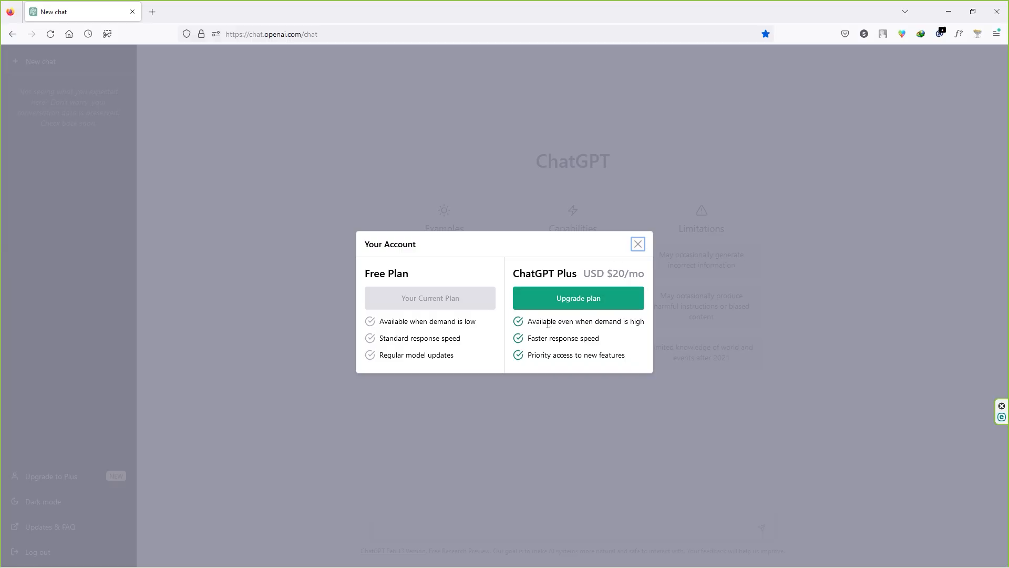
{"action": "left_click_drag", "start_coordinate": [528, 321], "coordinate": [623, 355]}
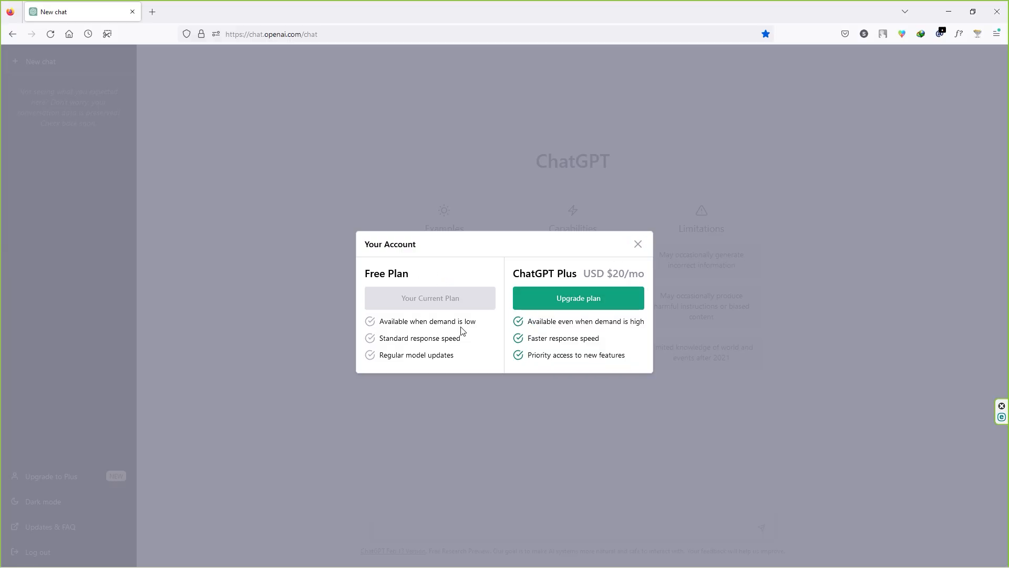
{"action": "left_click", "coordinate": [636, 244]}
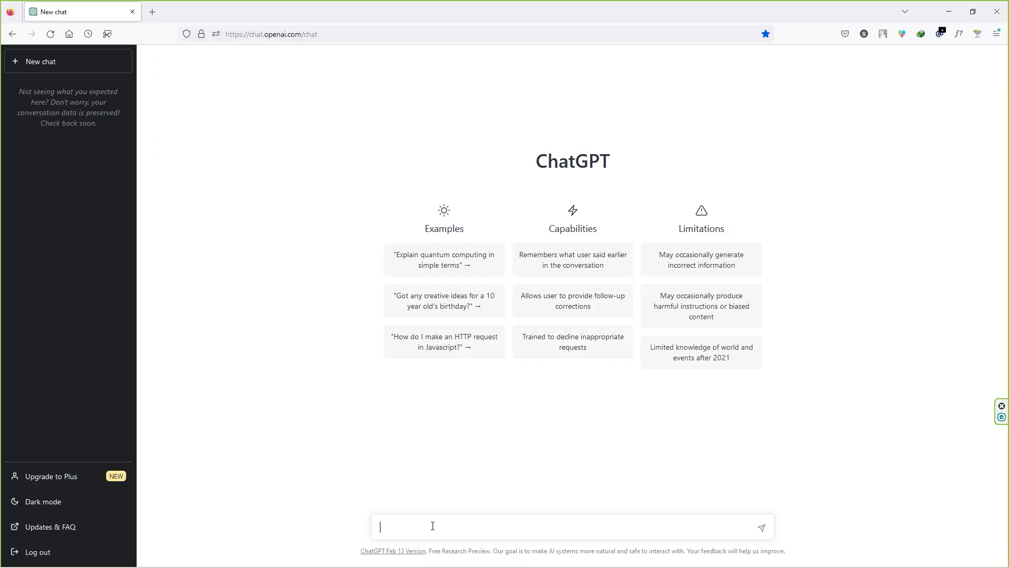
- Ask ChatGPT to 'Write 100 inspirational quotes' and select the numbered reply
{"action": "type", "text": "Write 100 inspirational quotes"}
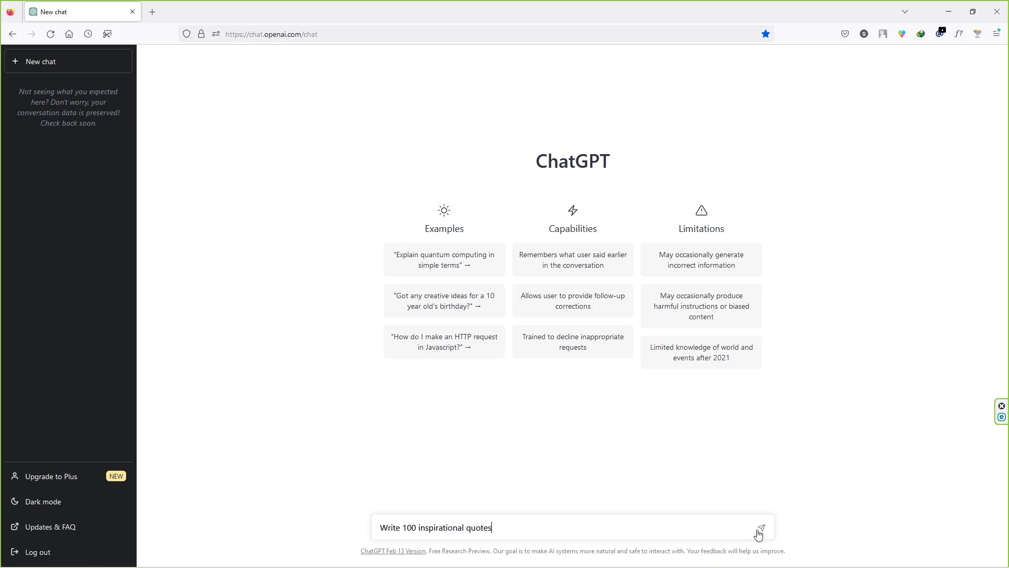
{"action": "left_click", "coordinate": [758, 527]}
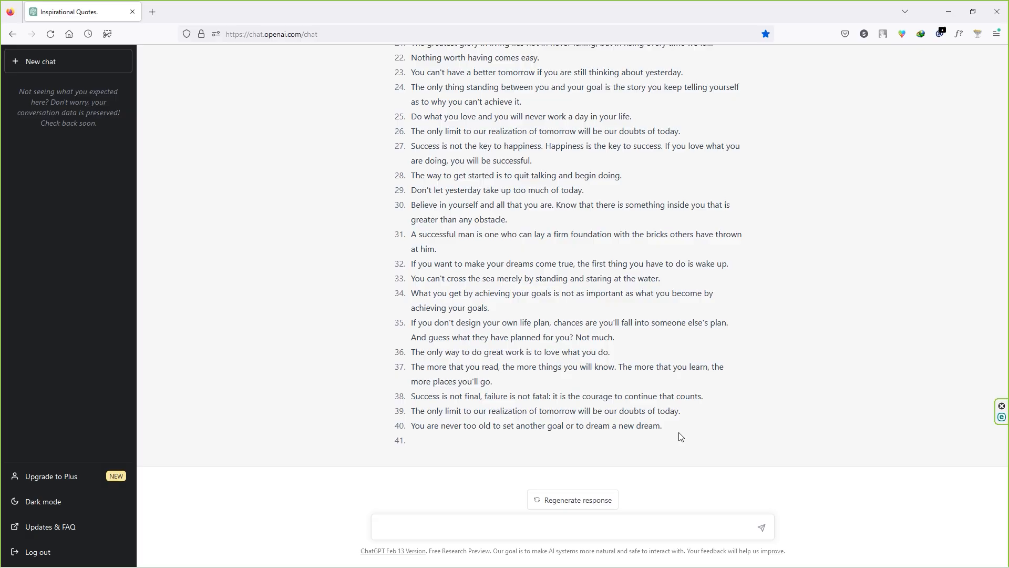
{"action": "mouse_move", "coordinate": [393, 442]}
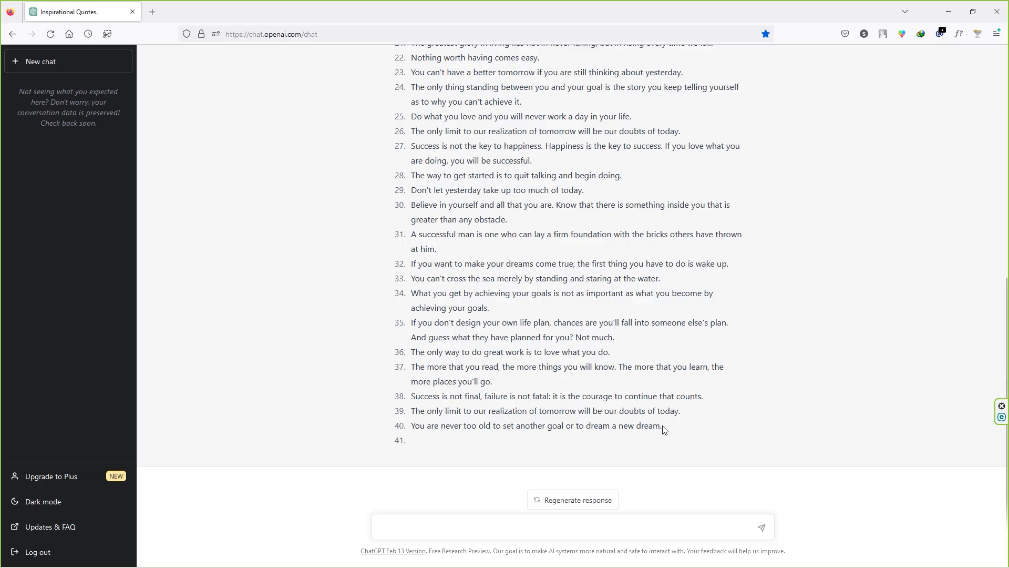
{"action": "left_click_drag", "start_coordinate": [468, 233], "coordinate": [663, 429]}
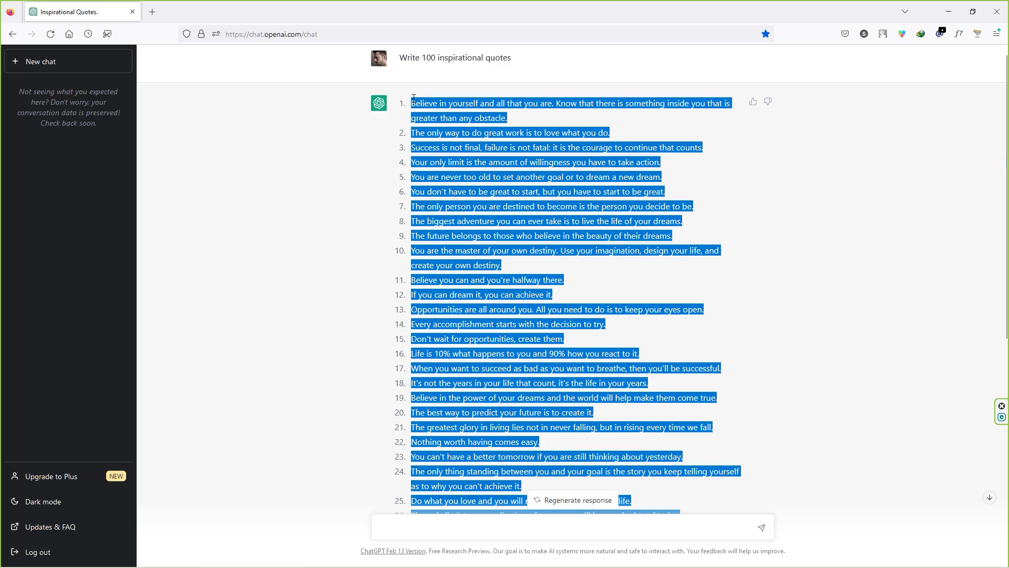
{"action": "mouse_move", "coordinate": [152, 11]}
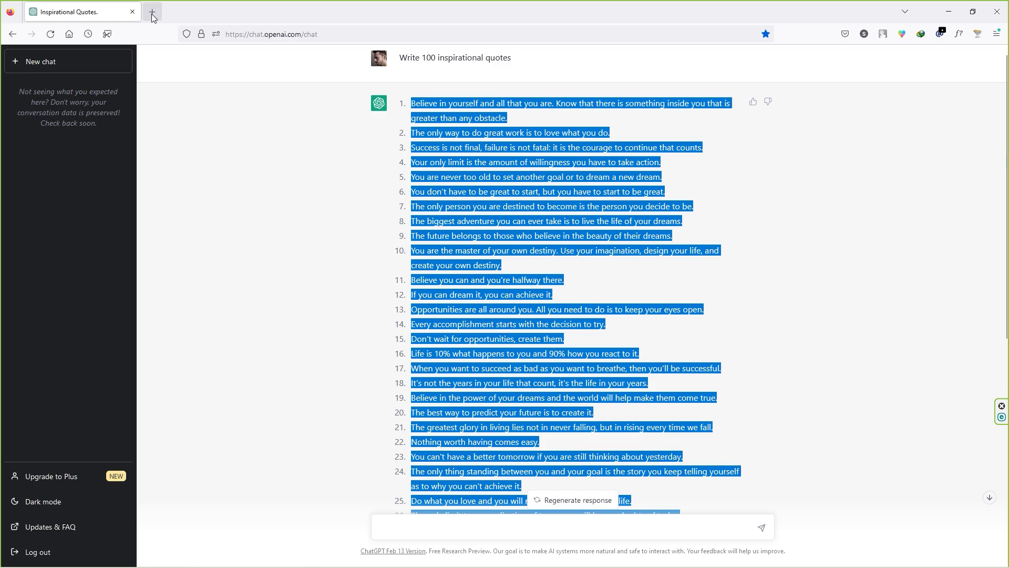
- Create a blank Google Sheet and paste the copied quotes into column A
{"action": "left_click", "coordinate": [152, 12]}
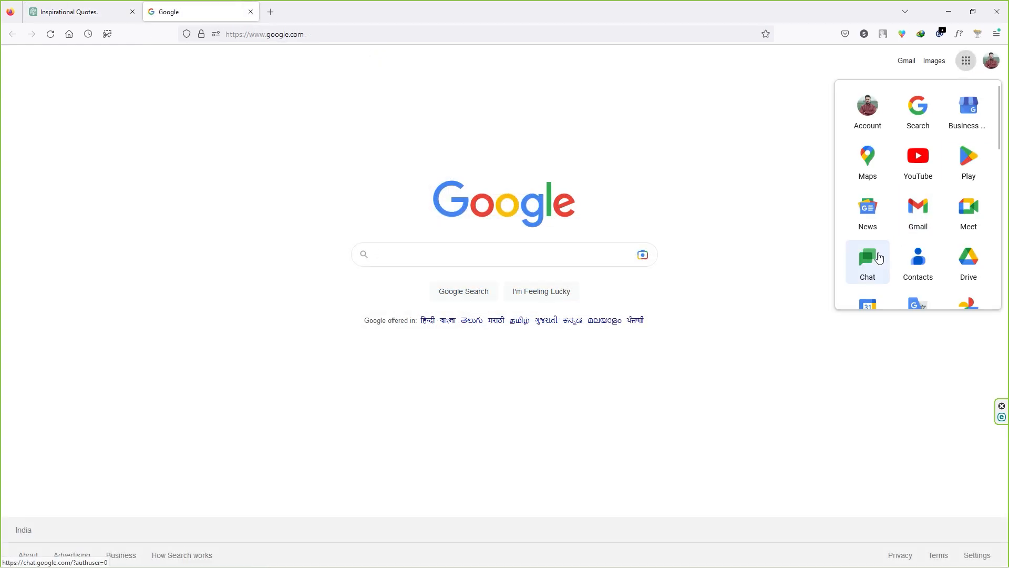
{"action": "scroll", "scroll_direction": "down", "scroll_amount": 3}
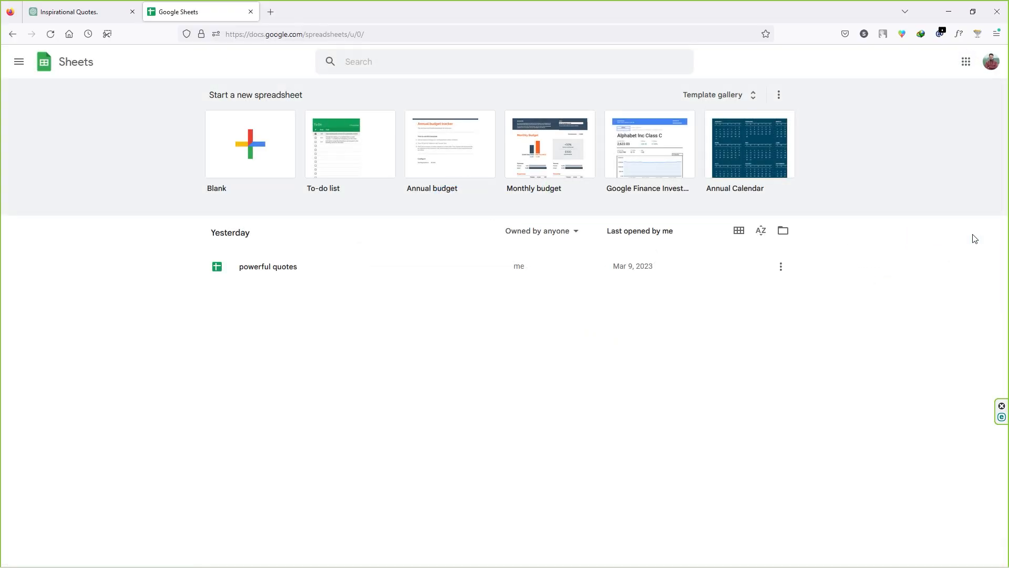
{"action": "left_click", "coordinate": [250, 144]}
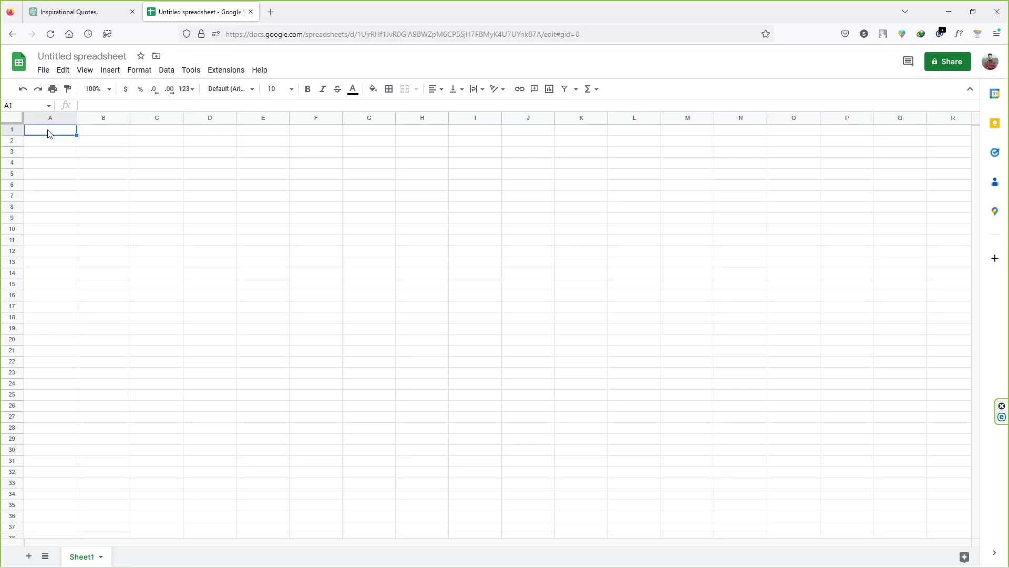
{"action": "key", "text": "ctrl+v"}
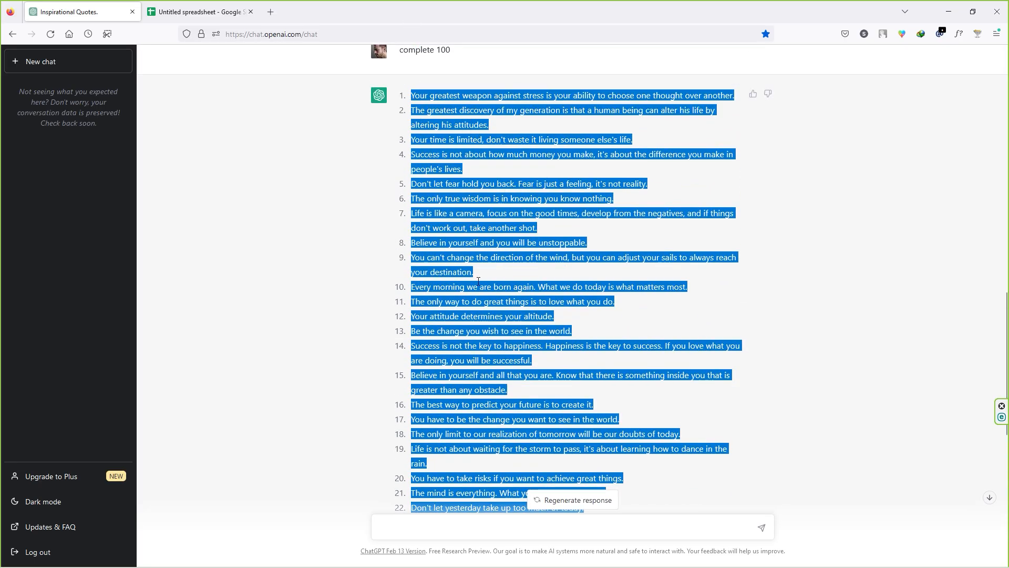
{"action": "scroll", "scroll_direction": "down", "scroll_amount": 3}
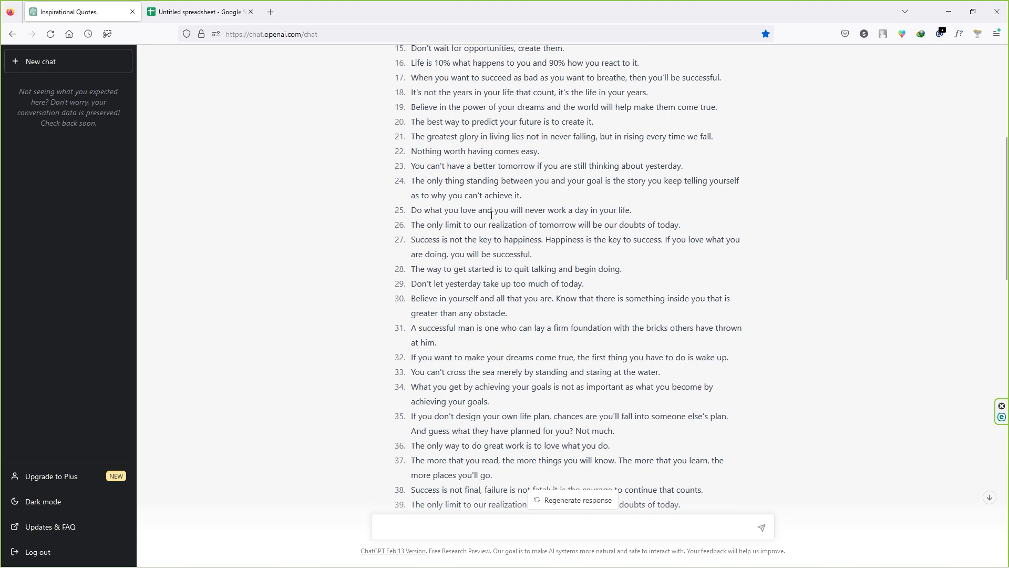
{"action": "mouse_move", "coordinate": [482, 252]}
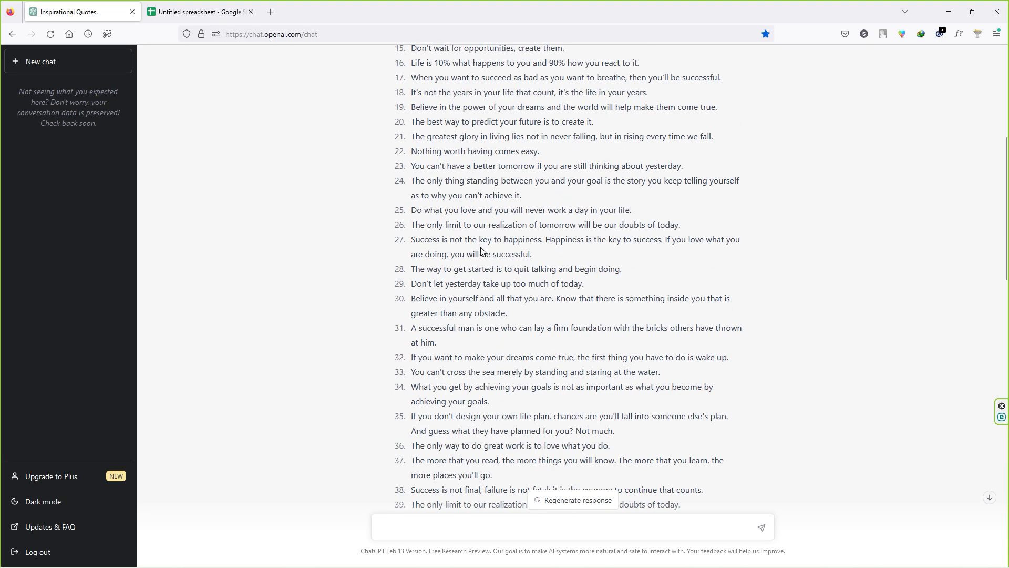
{"action": "left_click", "coordinate": [199, 12]}
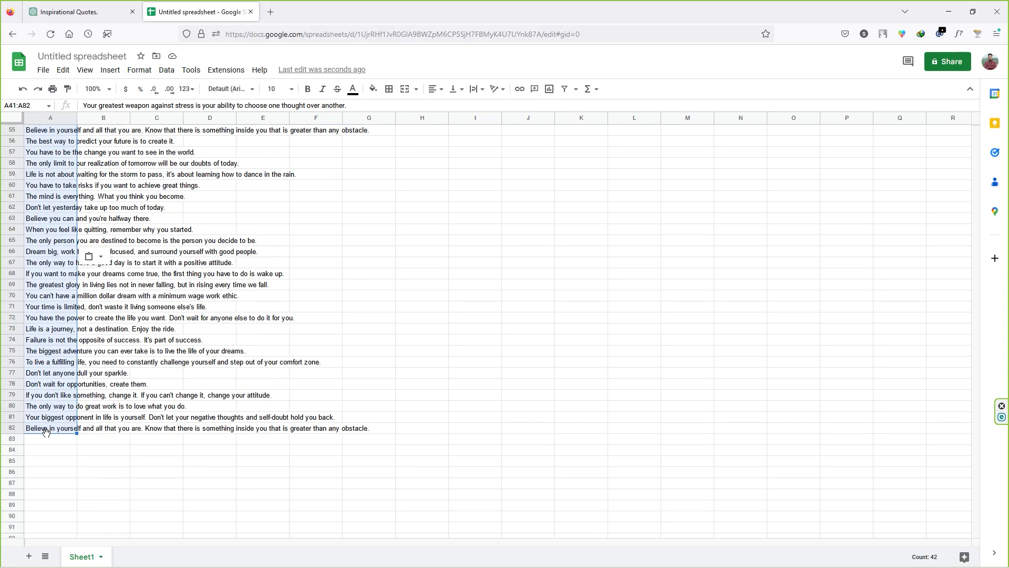
- Name the spreadsheet 'Inspirational quotes' and download it as a CSV file
{"action": "left_click", "coordinate": [82, 56]}
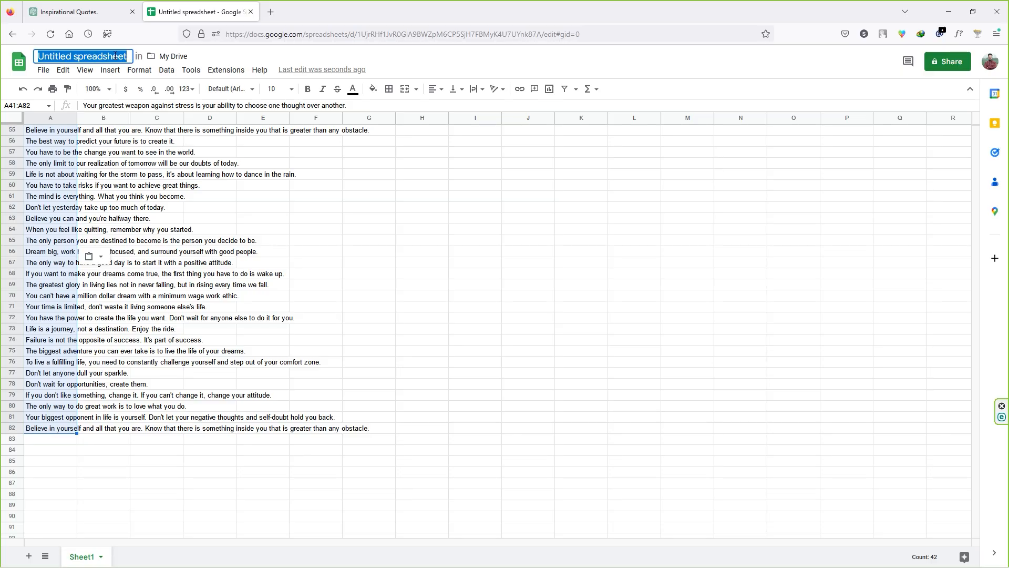
{"action": "type", "text": "Inspirational quotes"}
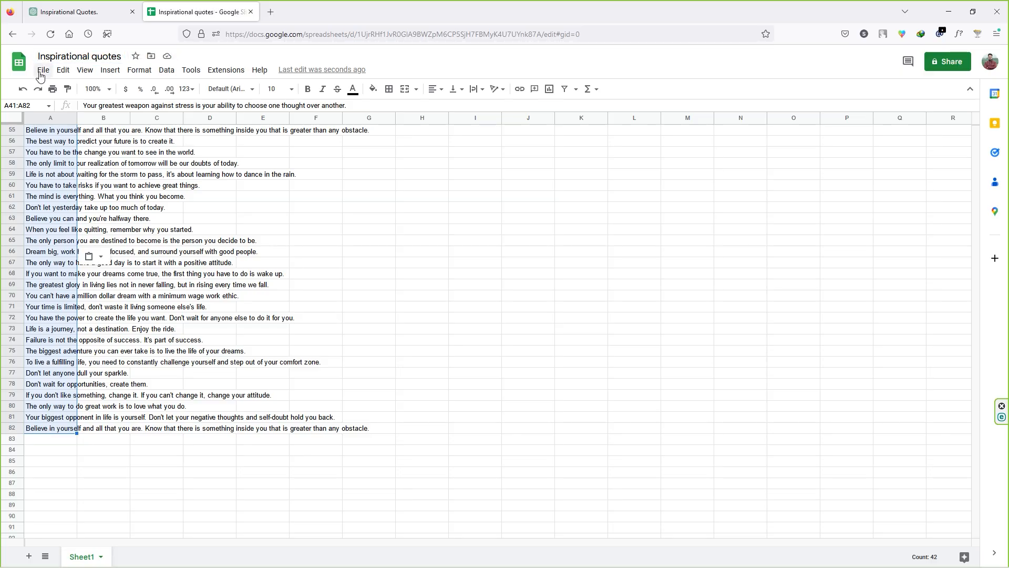
{"action": "left_click", "coordinate": [42, 70]}
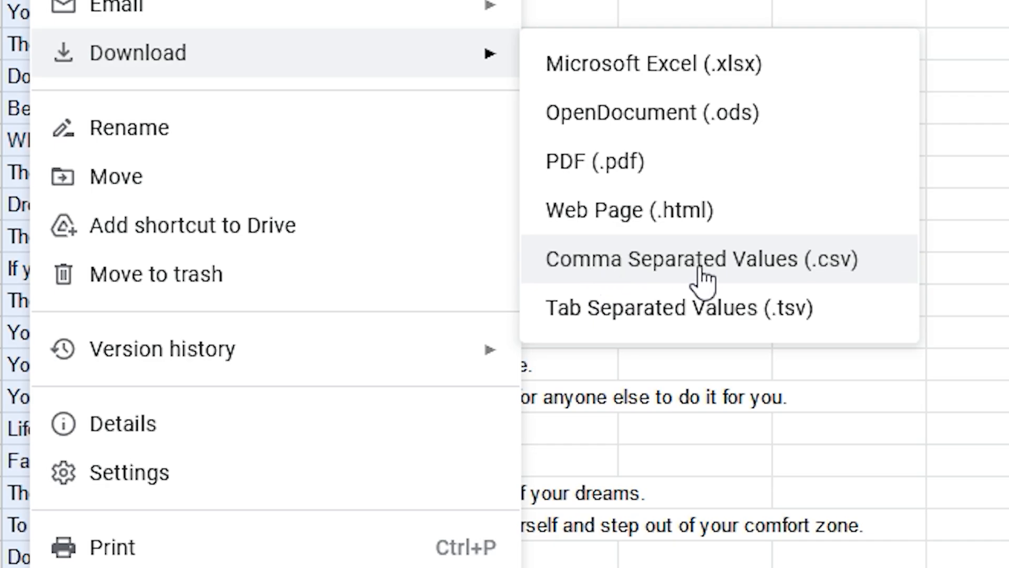
{"action": "mouse_move", "coordinate": [808, 283]}
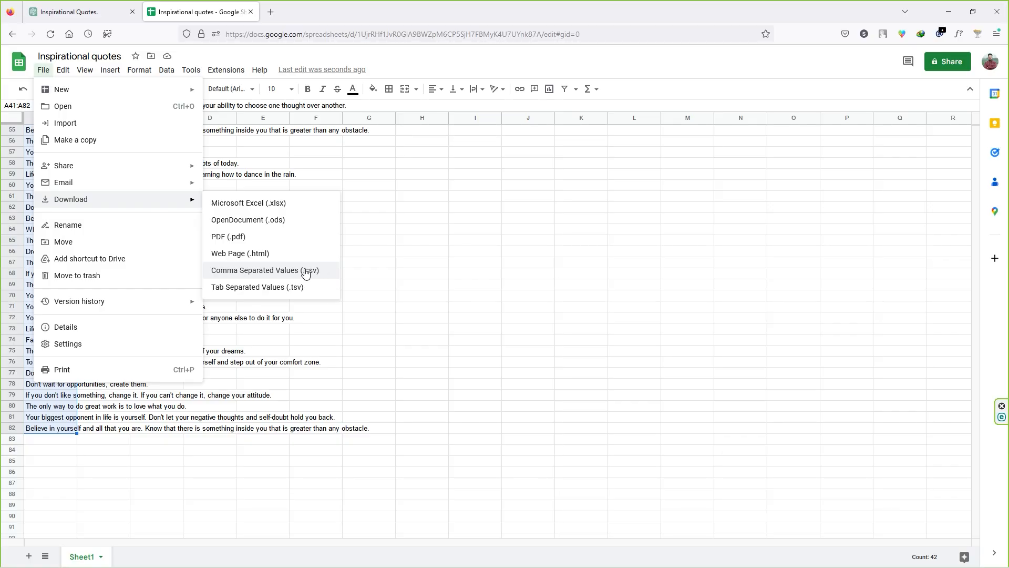
{"action": "mouse_move", "coordinate": [311, 275]}
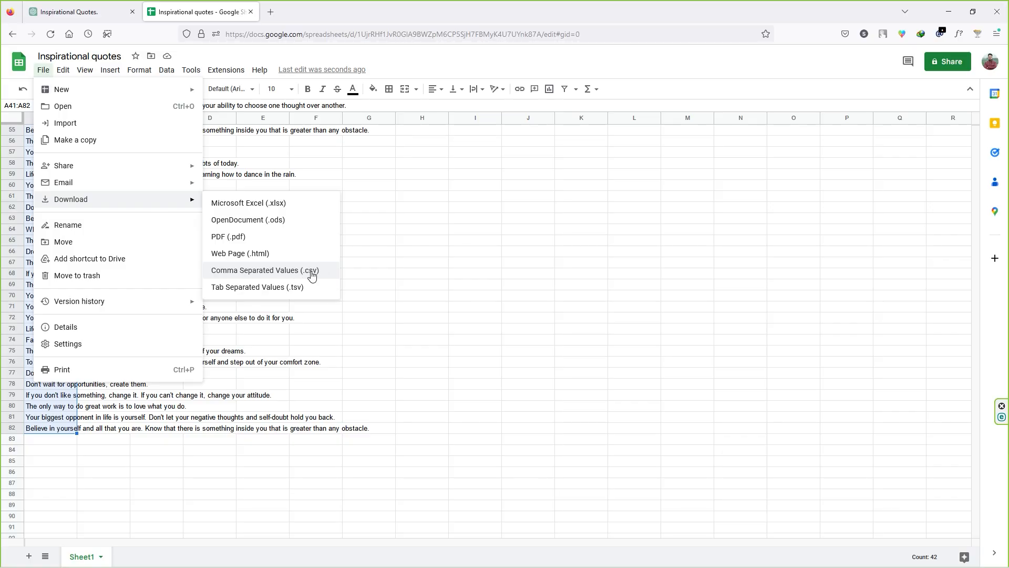
{"action": "left_click", "coordinate": [264, 270]}
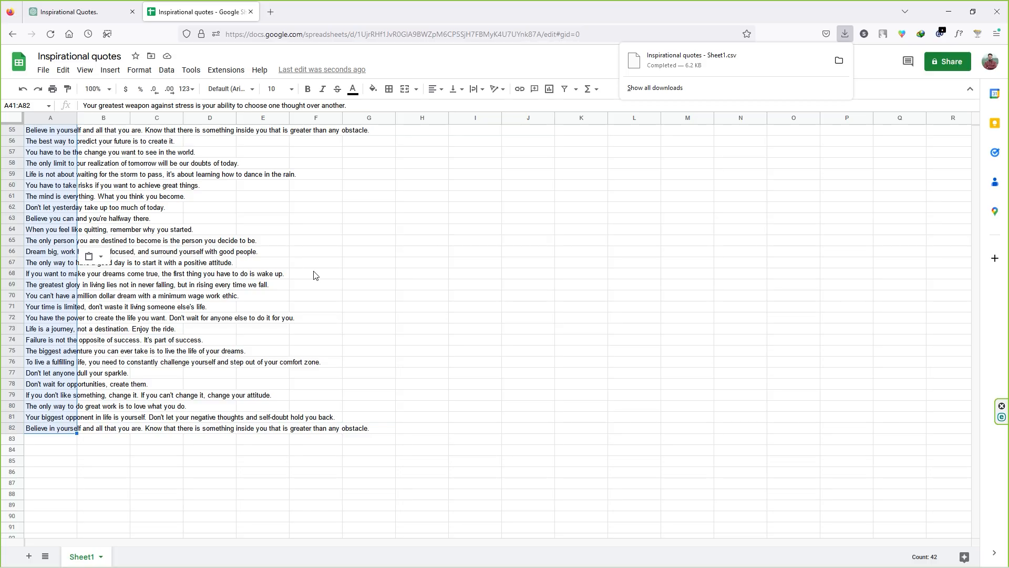
- Switch to the Canva tab and browse the home page's suggested design types
{"action": "left_click", "coordinate": [39, 9]}
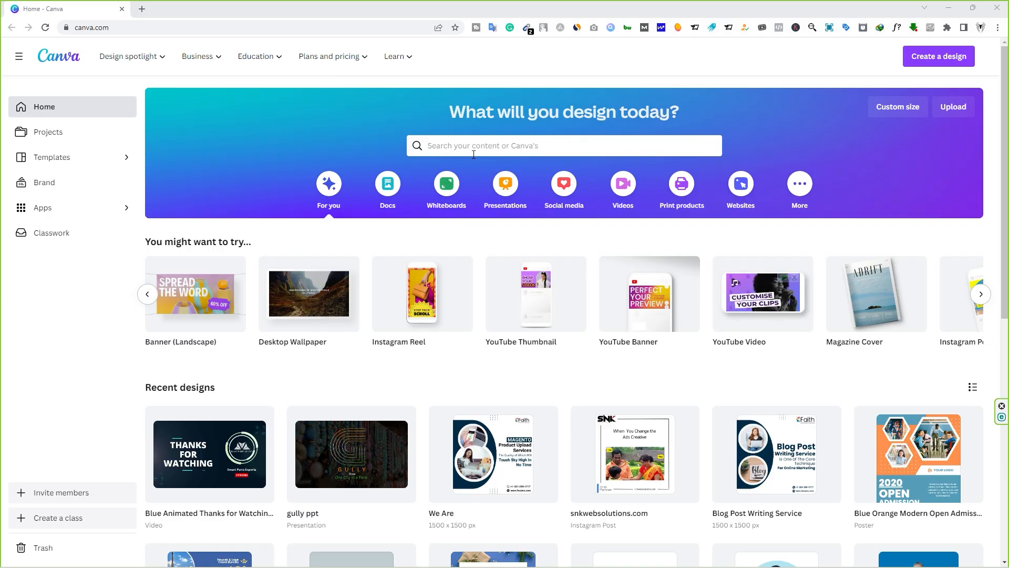
{"action": "left_click", "coordinate": [564, 145]}
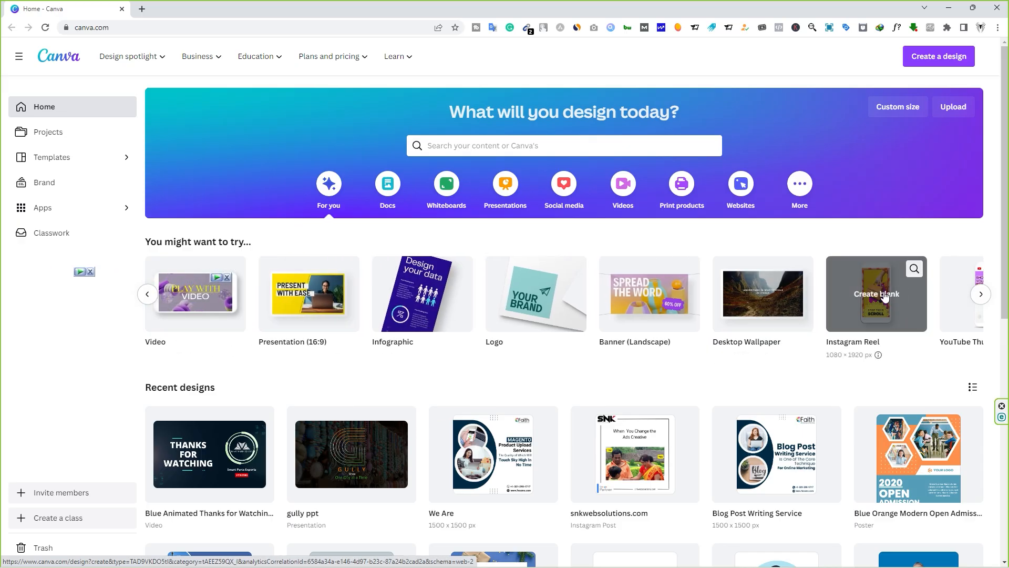
- Create a blank mobile video and apply the 'Stop dreaming and start doing' quote template
{"action": "left_click", "coordinate": [874, 294]}
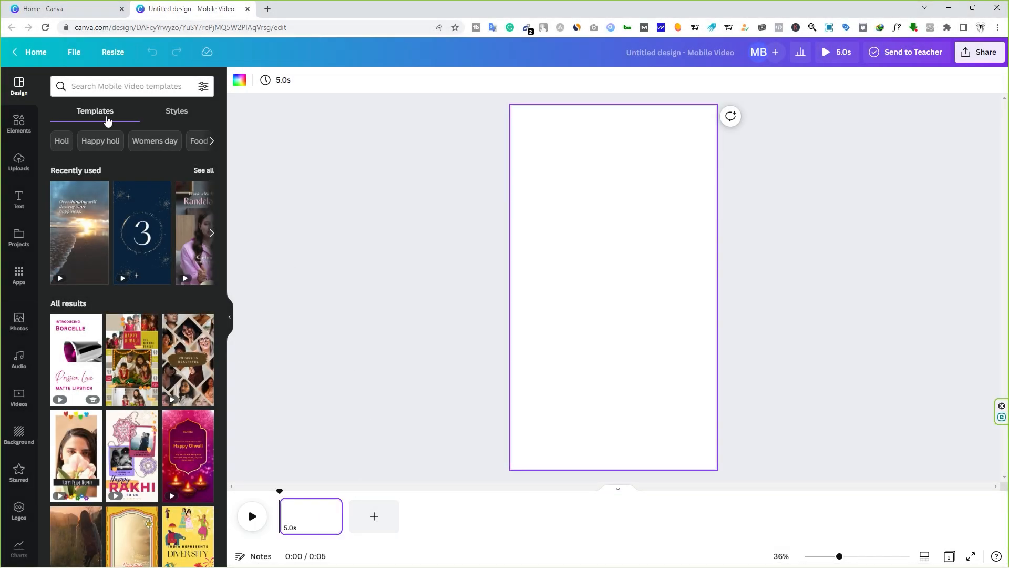
{"action": "scroll", "scroll_direction": "down", "scroll_amount": 3}
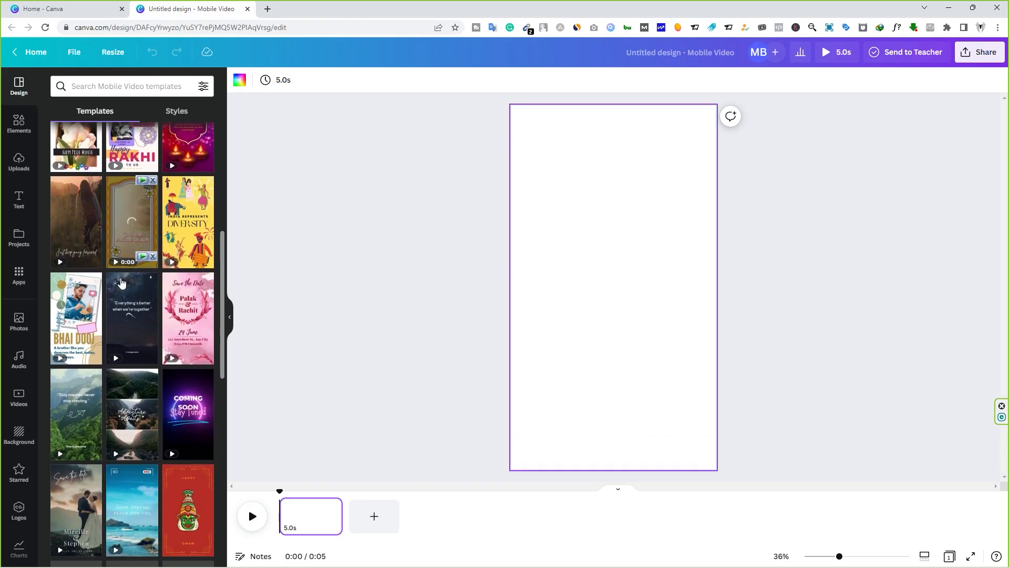
{"action": "scroll", "scroll_direction": "down", "scroll_amount": 3}
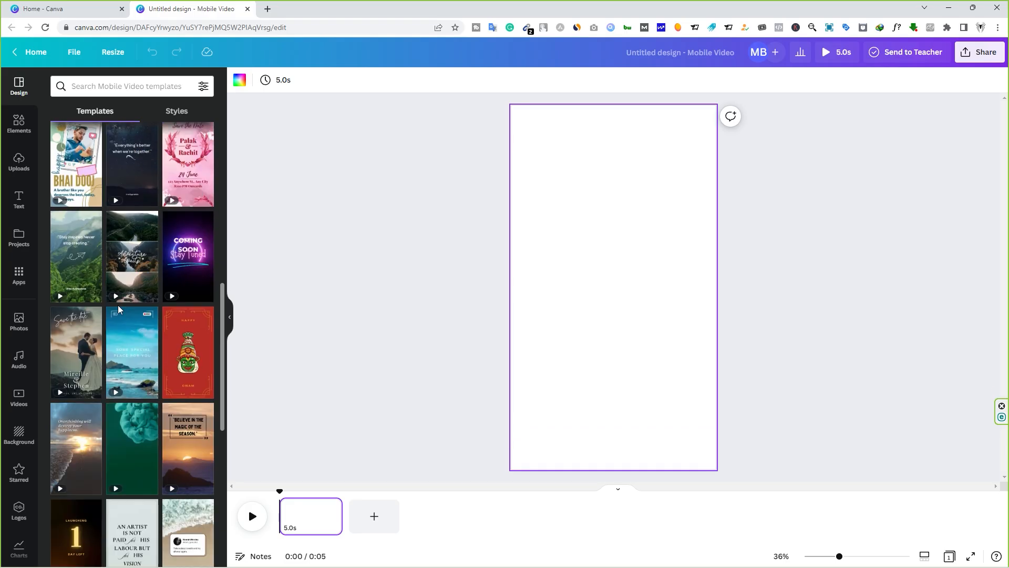
{"action": "scroll", "scroll_direction": "down", "scroll_amount": 3}
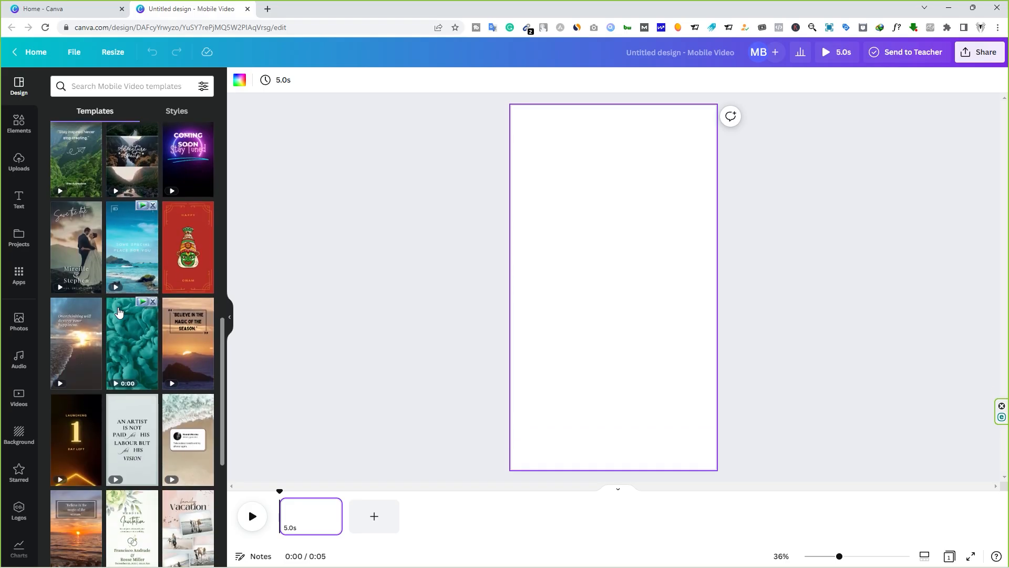
{"action": "scroll", "scroll_direction": "down", "scroll_amount": 3}
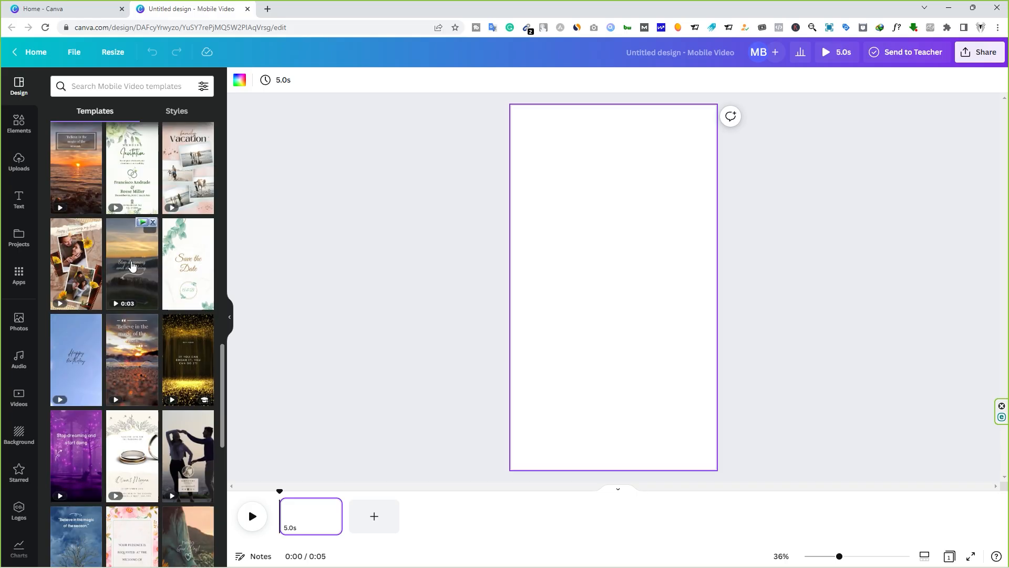
{"action": "left_click", "coordinate": [131, 264]}
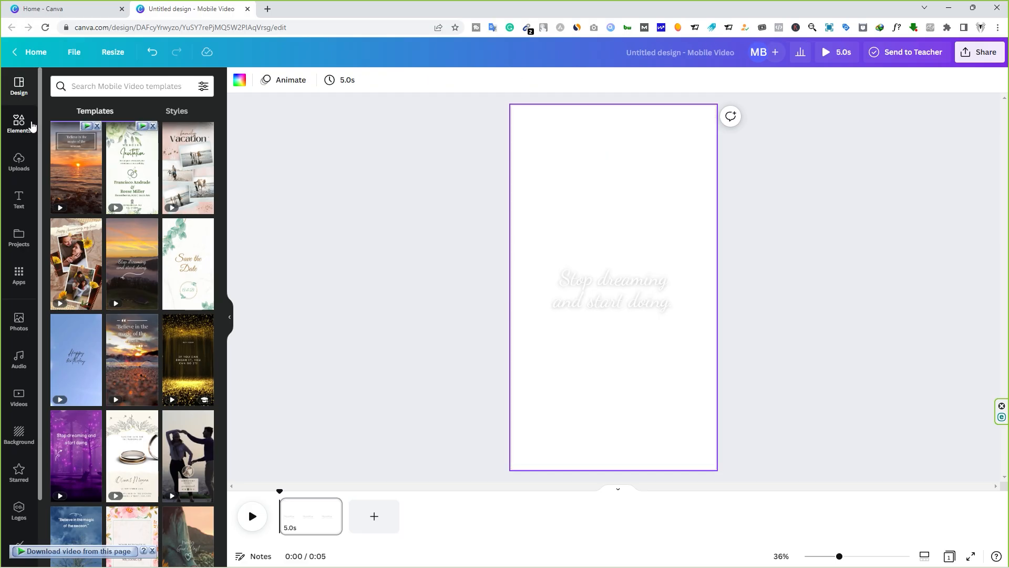
- Search Elements for 'sky video background' videos and add the cloudy forest clip
{"action": "left_click", "coordinate": [18, 123]}
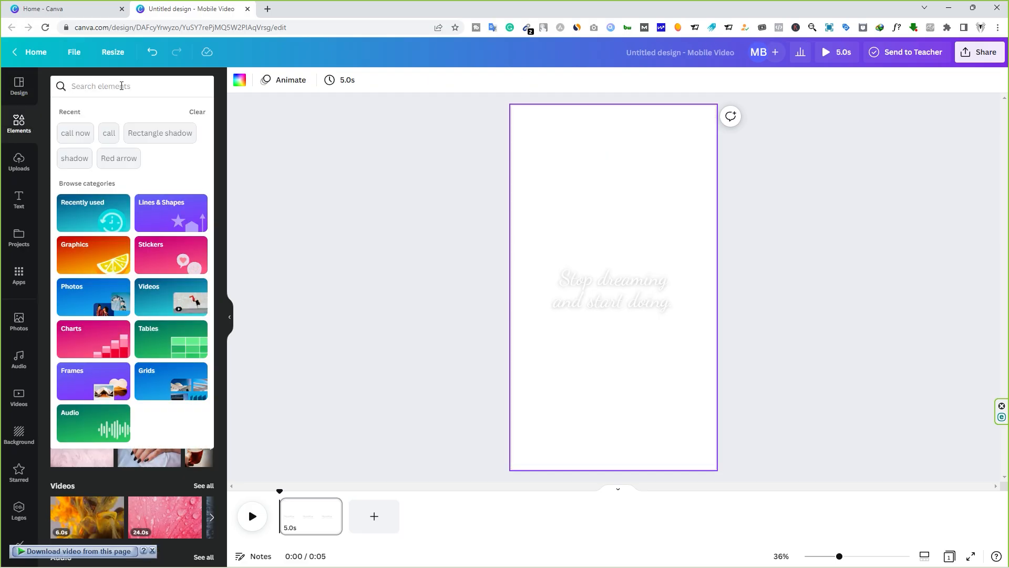
{"action": "type", "text": "sky video background"}
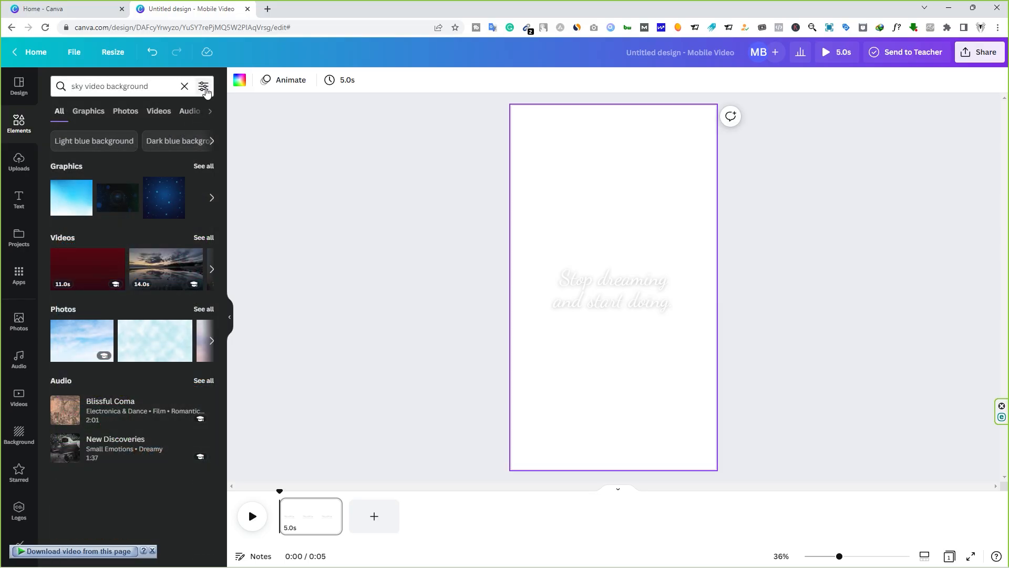
{"action": "left_click", "coordinate": [203, 86]}
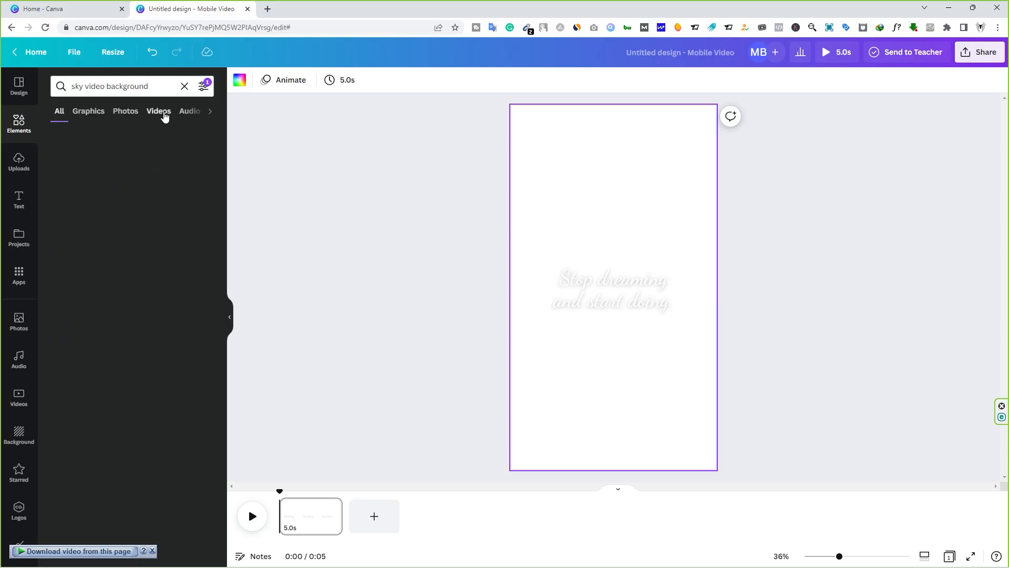
{"action": "left_click", "coordinate": [158, 111]}
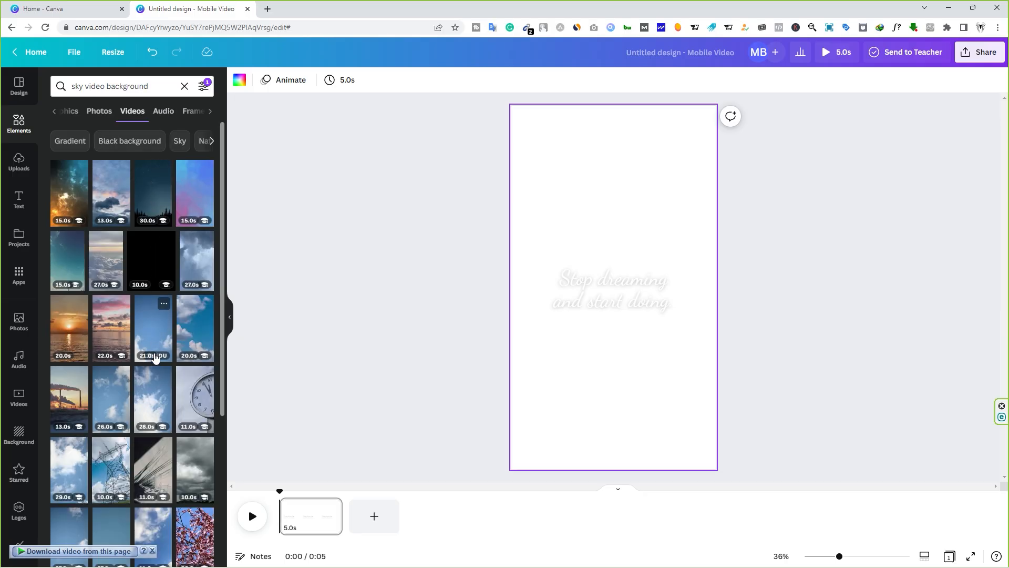
{"action": "scroll", "scroll_direction": "down", "scroll_amount": 3}
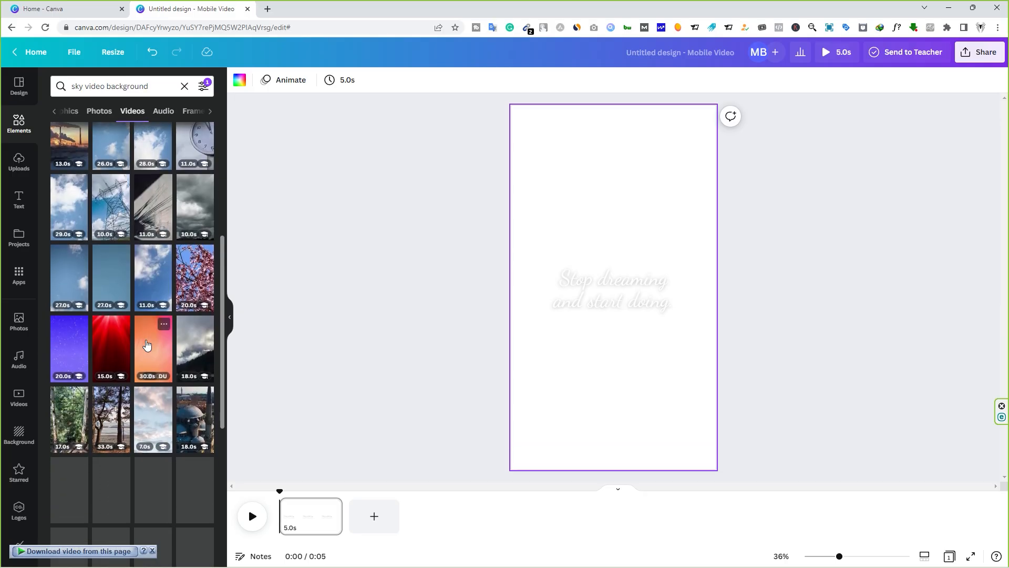
{"action": "scroll", "scroll_direction": "down", "scroll_amount": 3}
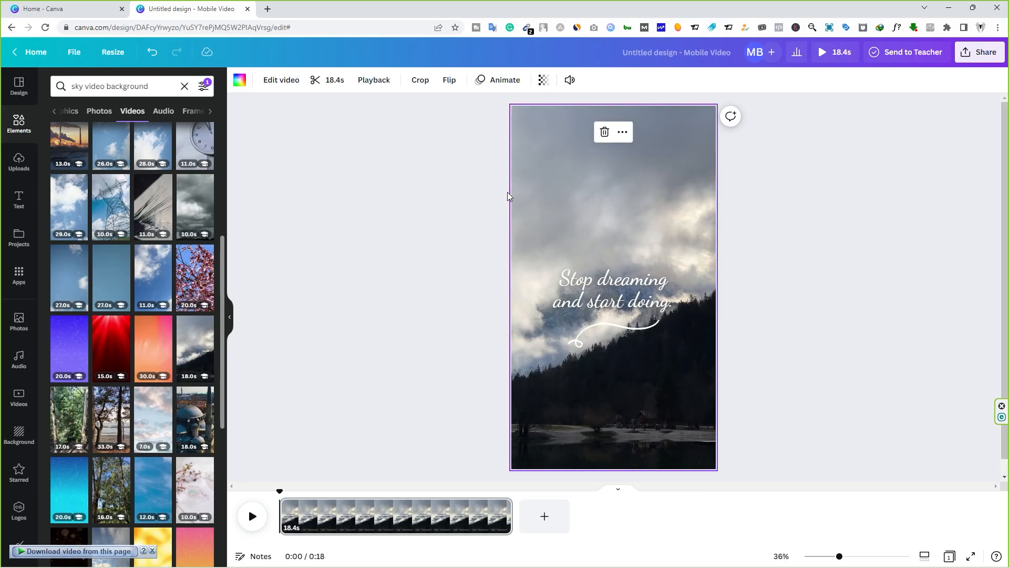
{"action": "left_click", "coordinate": [612, 285]}
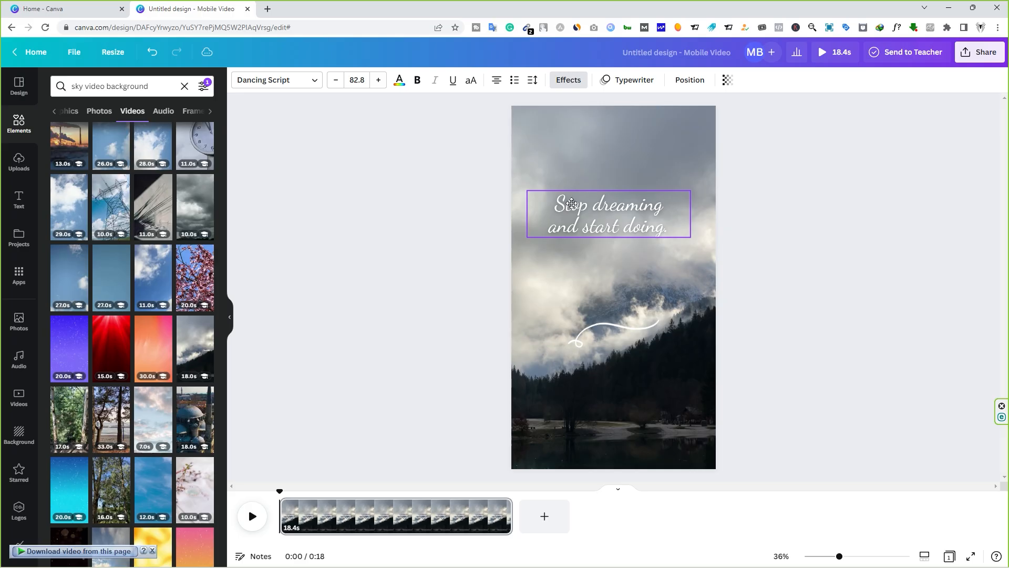
- Switch the quote text to a bolder script font from the font list
{"action": "left_click", "coordinate": [607, 213]}
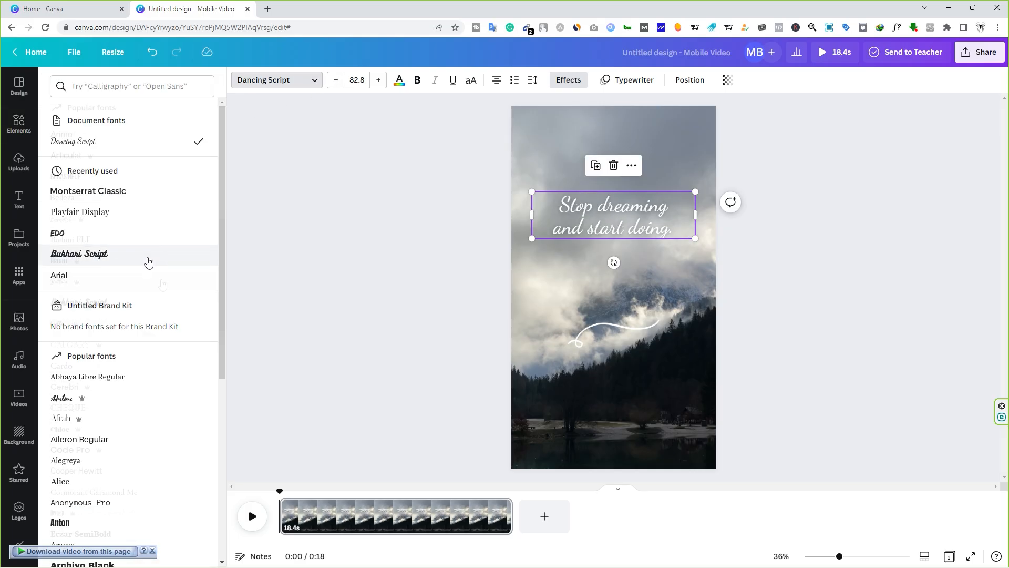
{"action": "scroll", "scroll_direction": "down", "scroll_amount": 3}
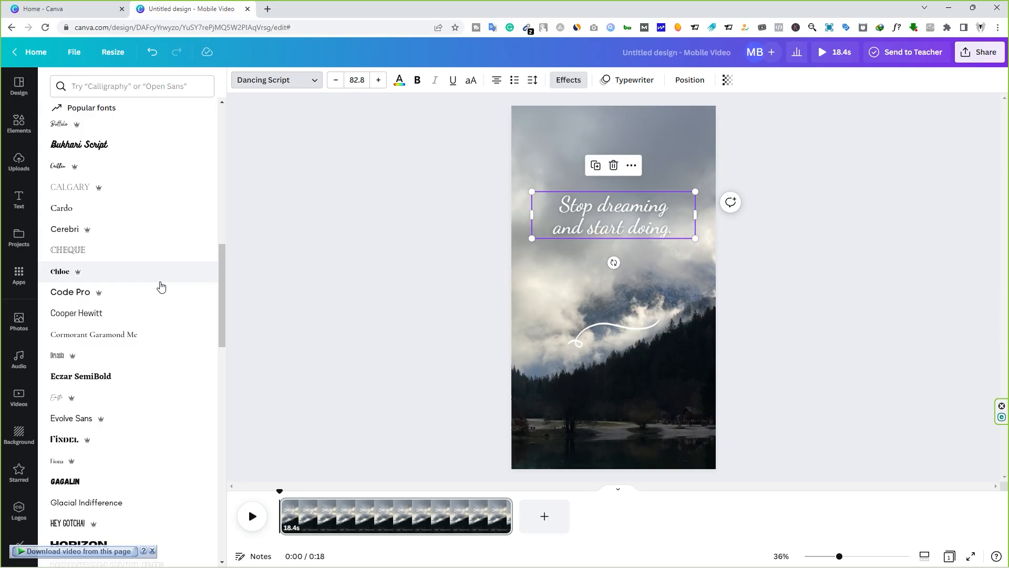
{"action": "left_click", "coordinate": [72, 408]}
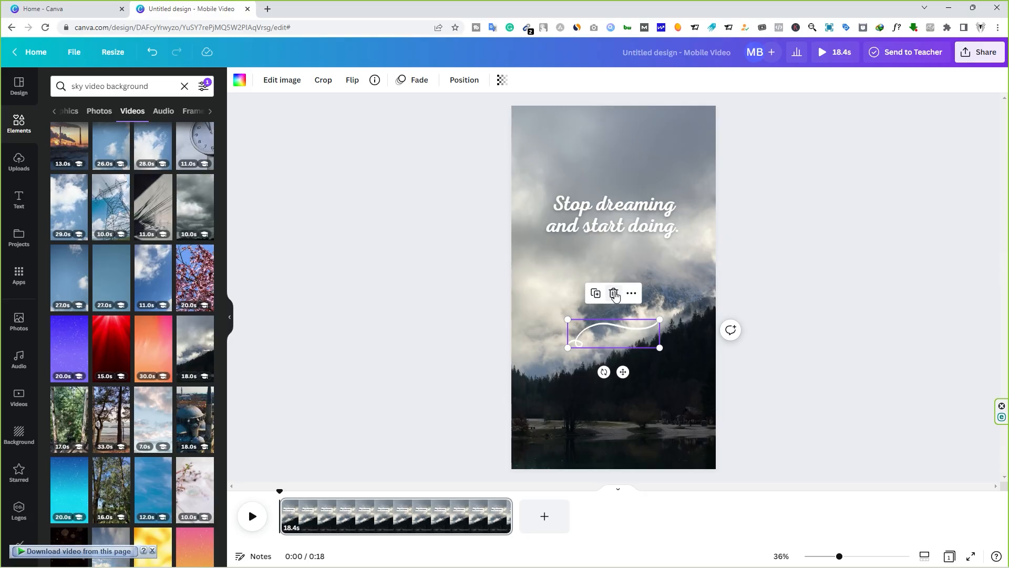
- Replace the swirl divider with a curly arrow sticker and narrow the quote's text box
{"action": "left_click", "coordinate": [613, 293]}
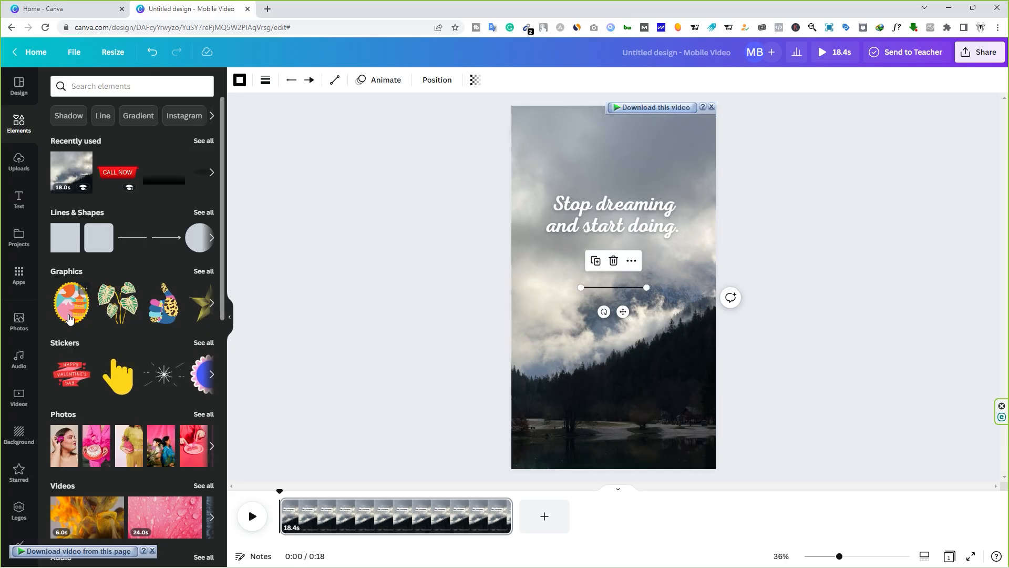
{"action": "left_click", "coordinate": [203, 342]}
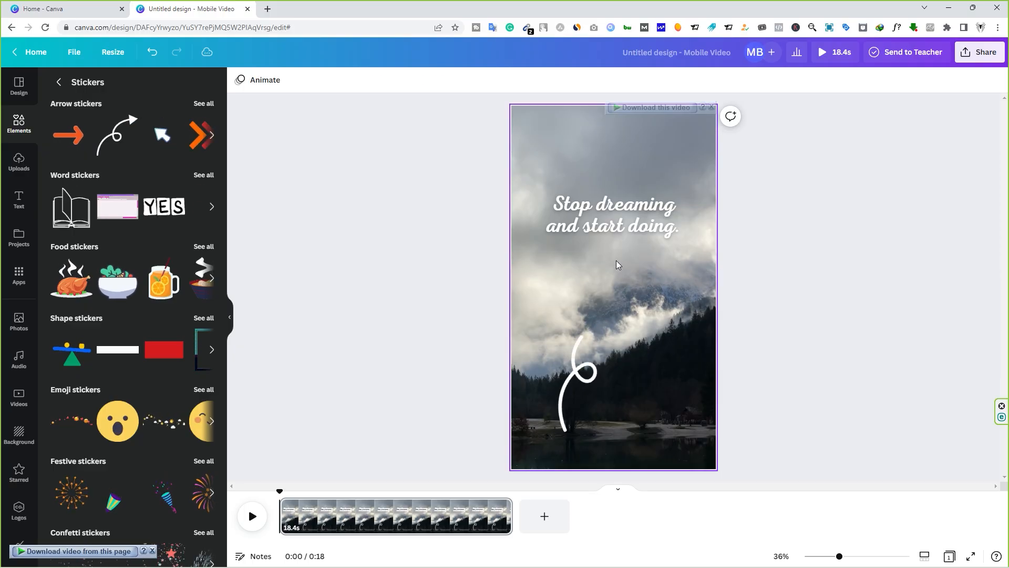
{"action": "left_click", "coordinate": [612, 215]}
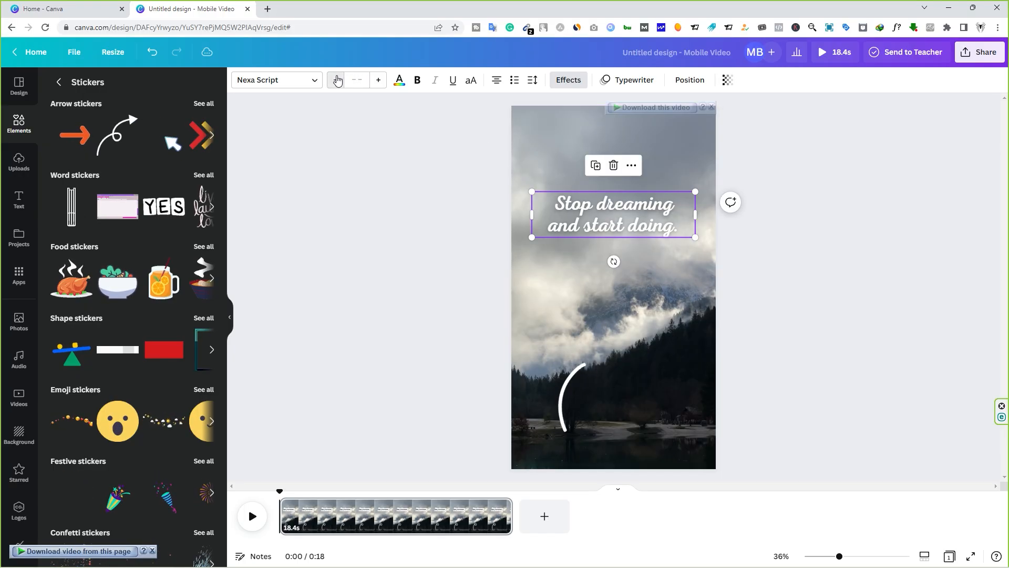
{"action": "left_click", "coordinate": [337, 80]}
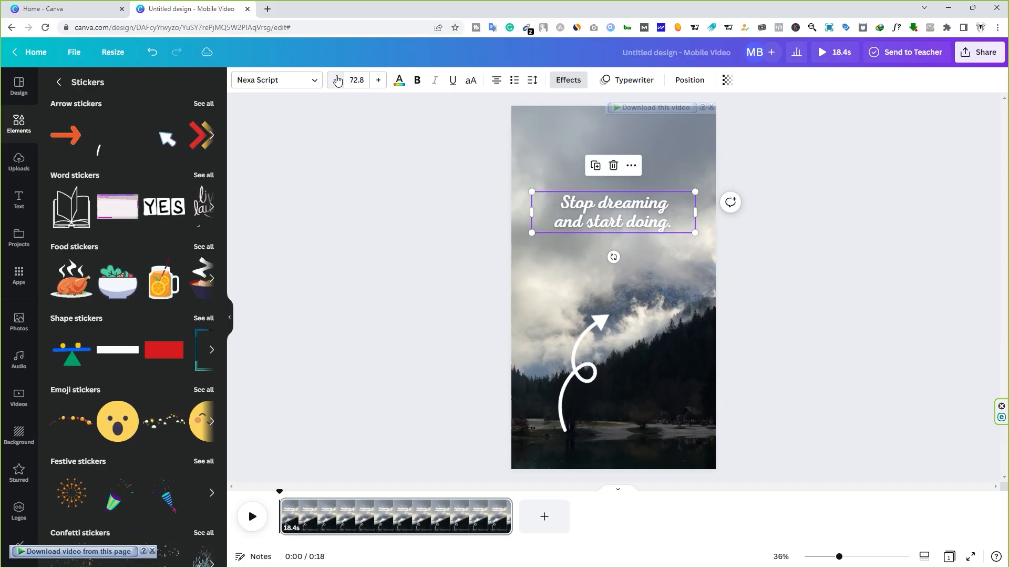
{"action": "left_click_drag", "start_coordinate": [531, 213], "coordinate": [578, 221]}
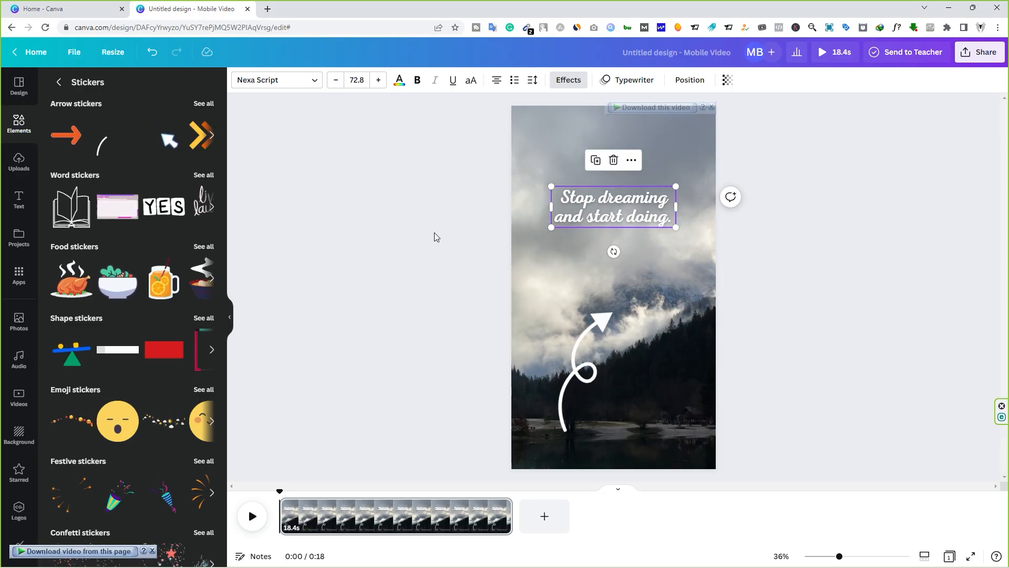
{"action": "left_click", "coordinate": [435, 236]}
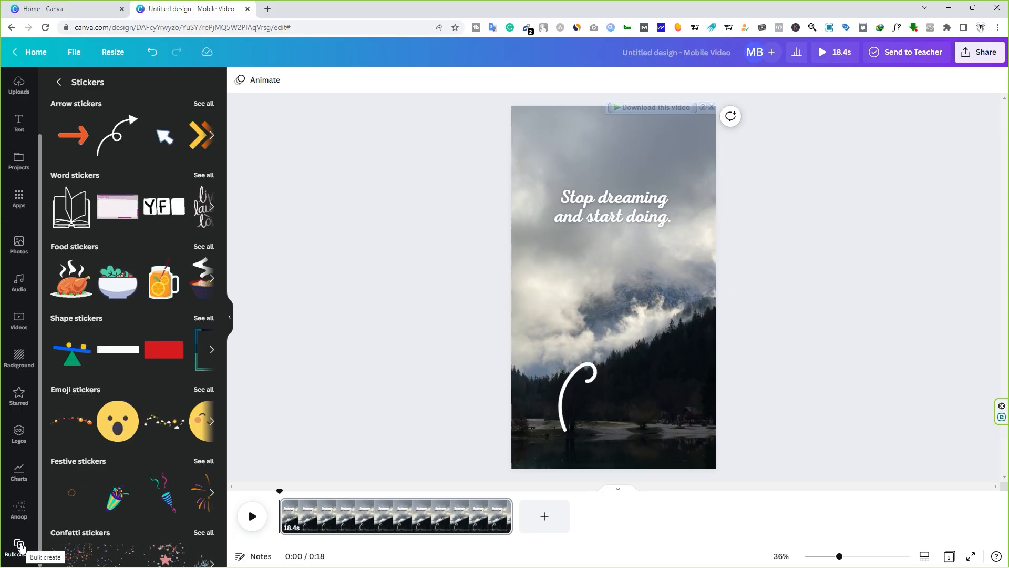
- Upload 'Inspirational quotes - Sheet1.csv' as bulk create data
{"action": "left_click", "coordinate": [19, 547]}
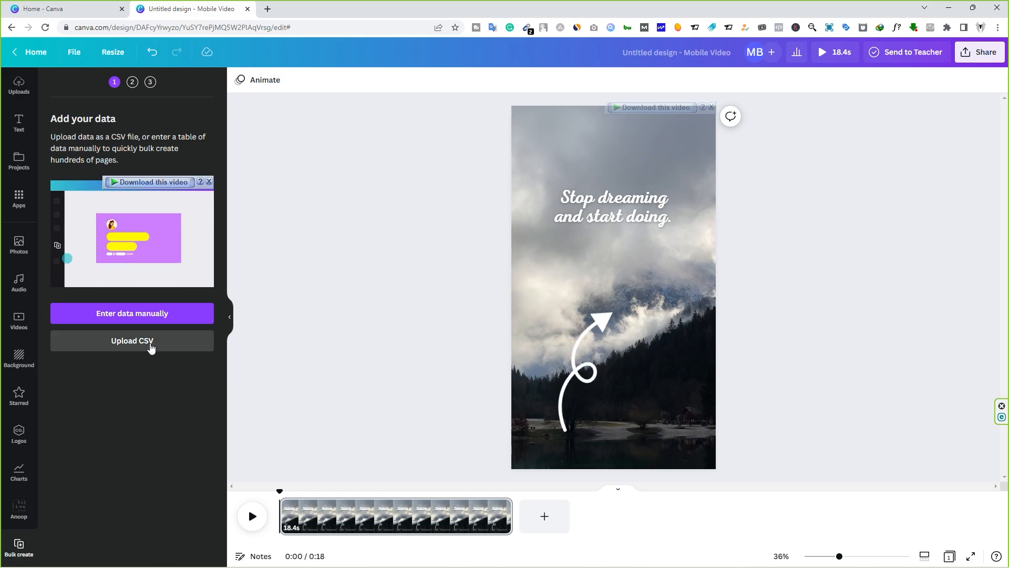
{"action": "left_click", "coordinate": [132, 340]}
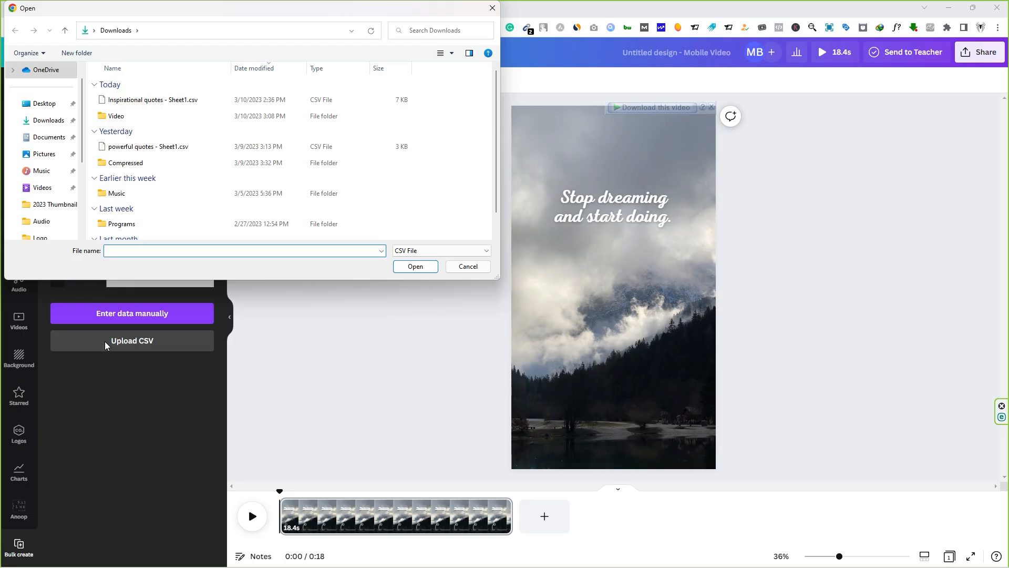
{"action": "left_click", "coordinate": [152, 100]}
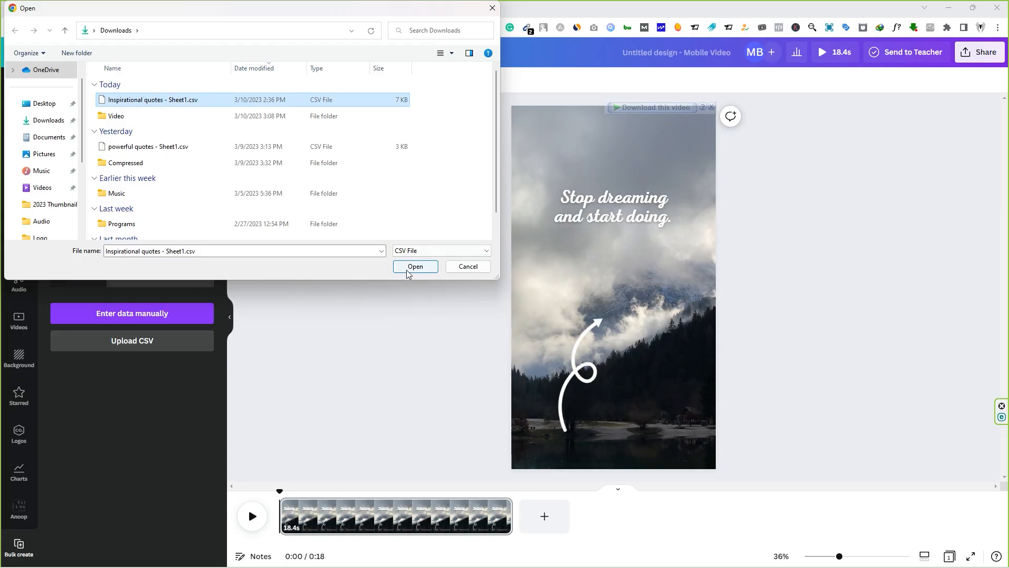
{"action": "left_click", "coordinate": [415, 267]}
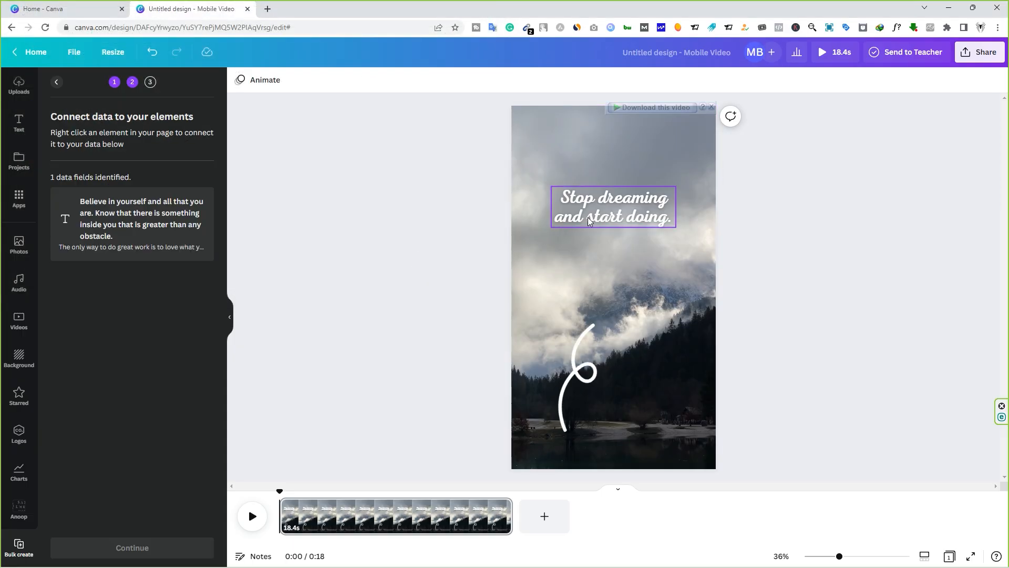
- Connect the quote text box to the CSV's quote field and continue to row selection
{"action": "right_click", "coordinate": [592, 219]}
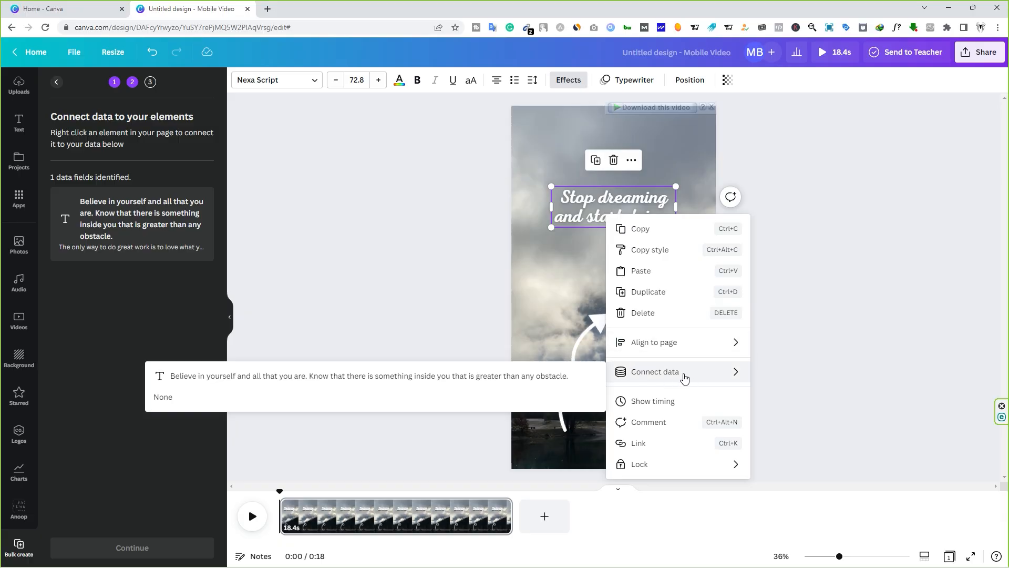
{"action": "mouse_move", "coordinate": [369, 379]}
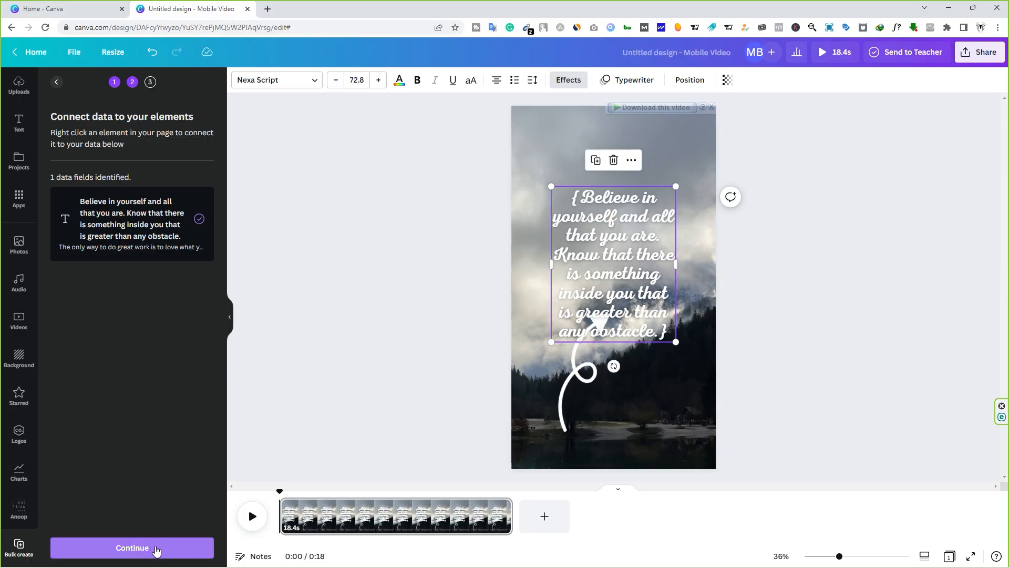
{"action": "left_click", "coordinate": [132, 547]}
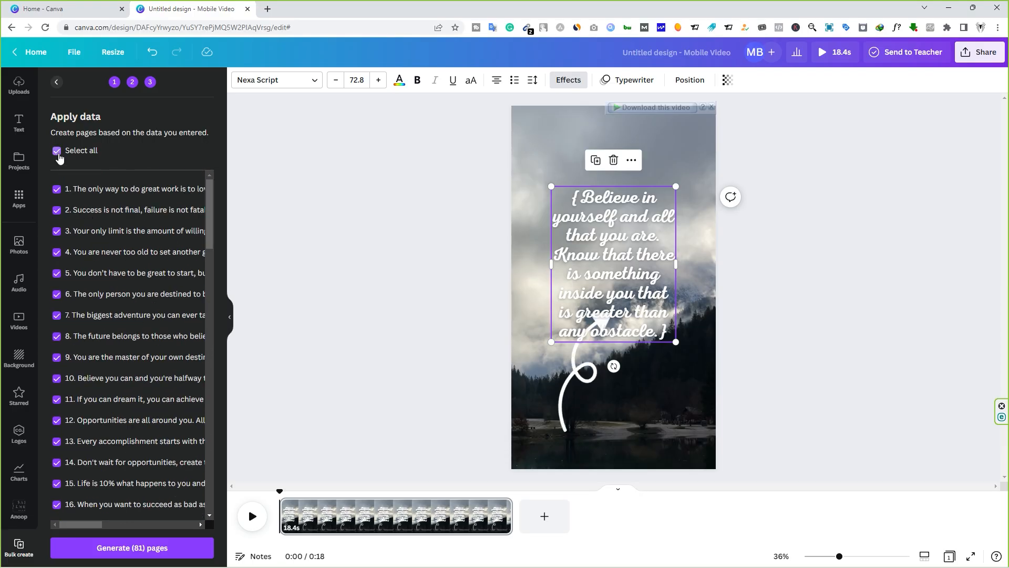
- Re-select all 81 quote rows and generate 81 pages from them
{"action": "left_click", "coordinate": [57, 150]}
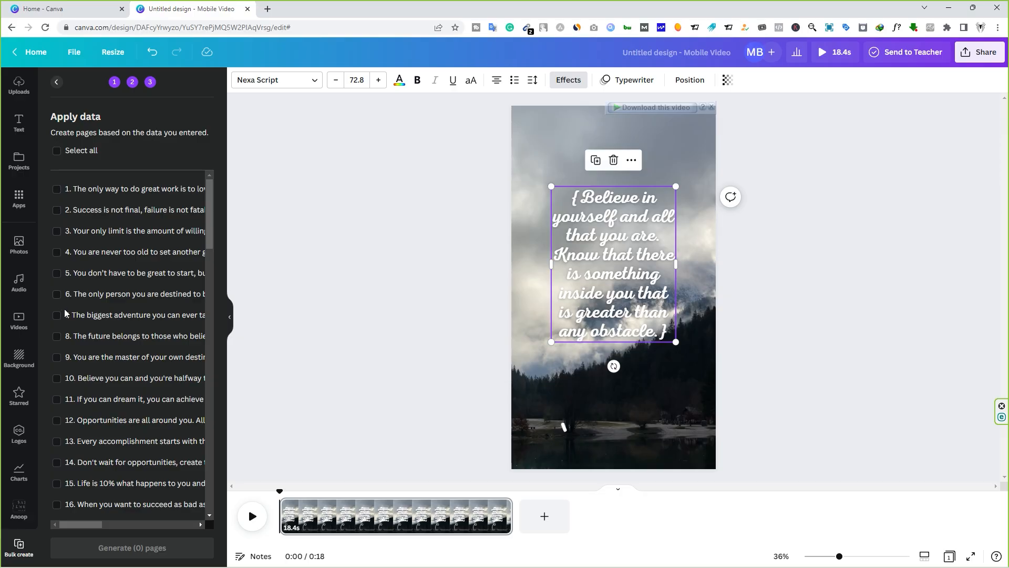
{"action": "left_click", "coordinate": [57, 150]}
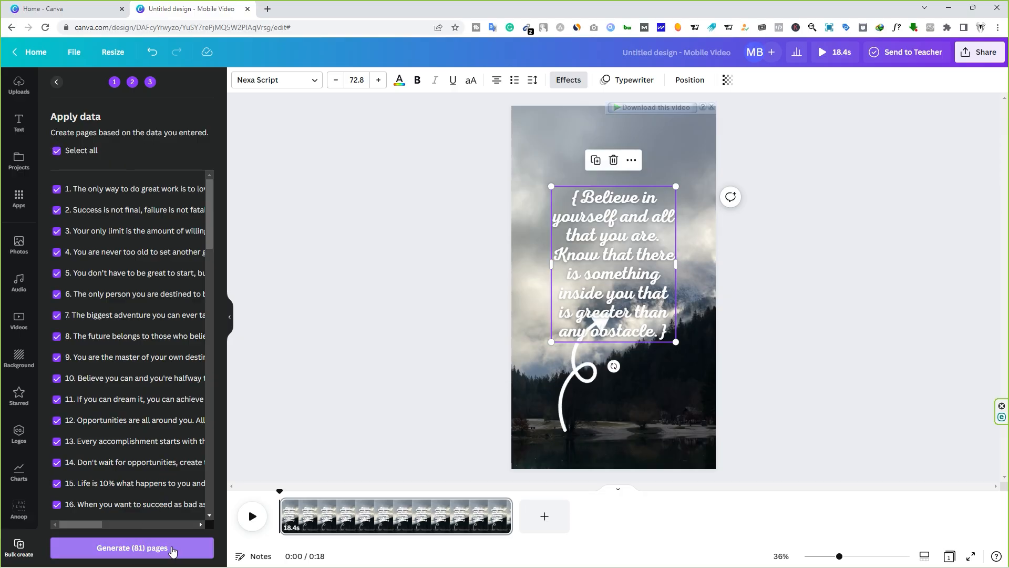
{"action": "left_click", "coordinate": [131, 548]}
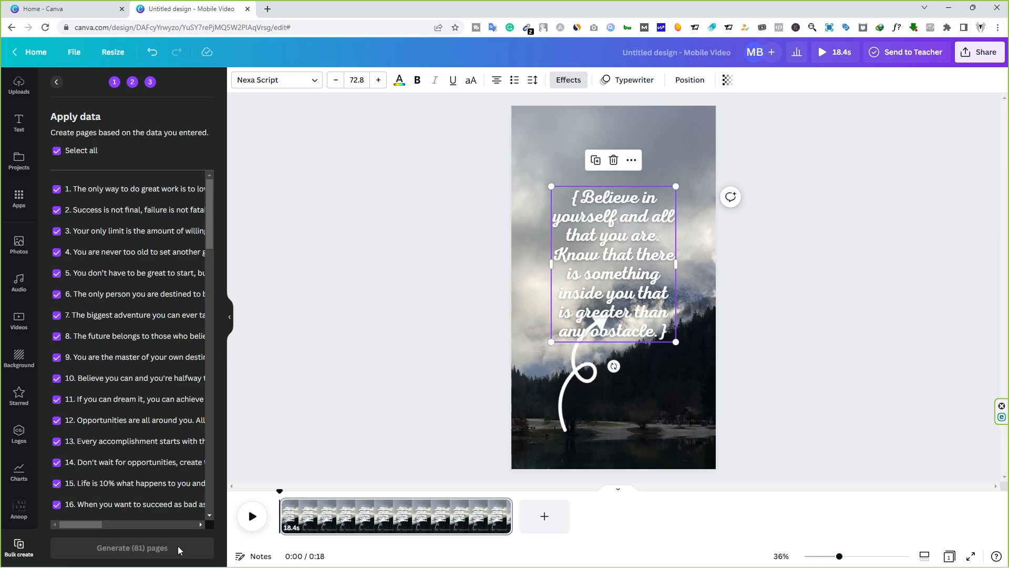
{"action": "left_click", "coordinate": [132, 547]}
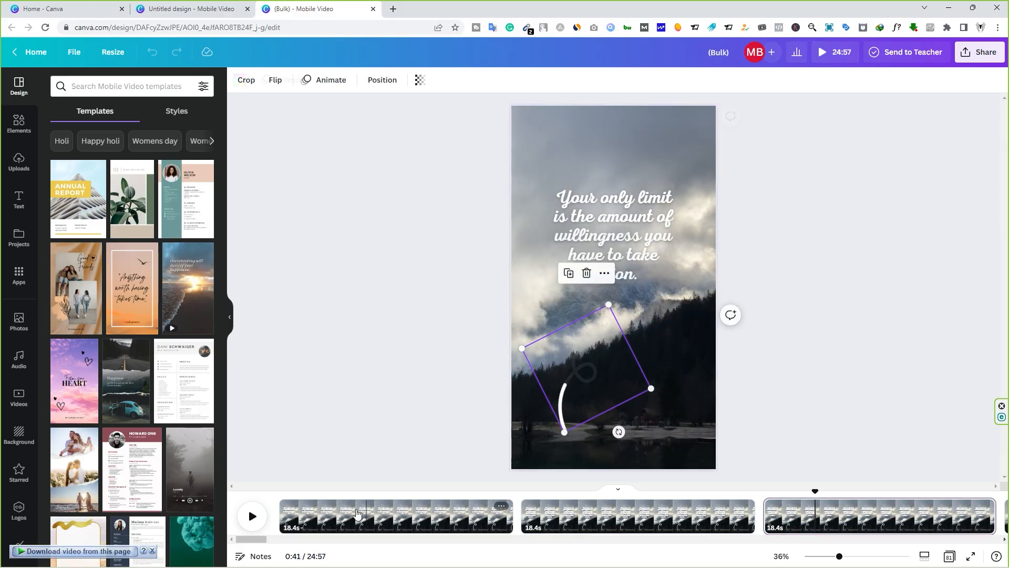
- Preview a generated page, then select page 1's quote 'The only way to do great work…'
{"action": "left_click", "coordinate": [252, 515]}
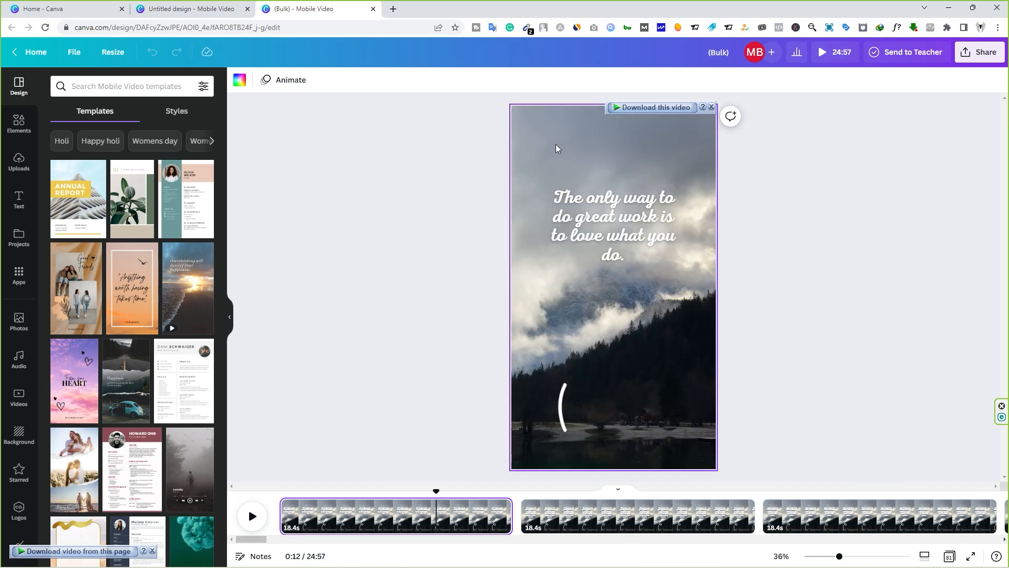
{"action": "left_click", "coordinate": [611, 226]}
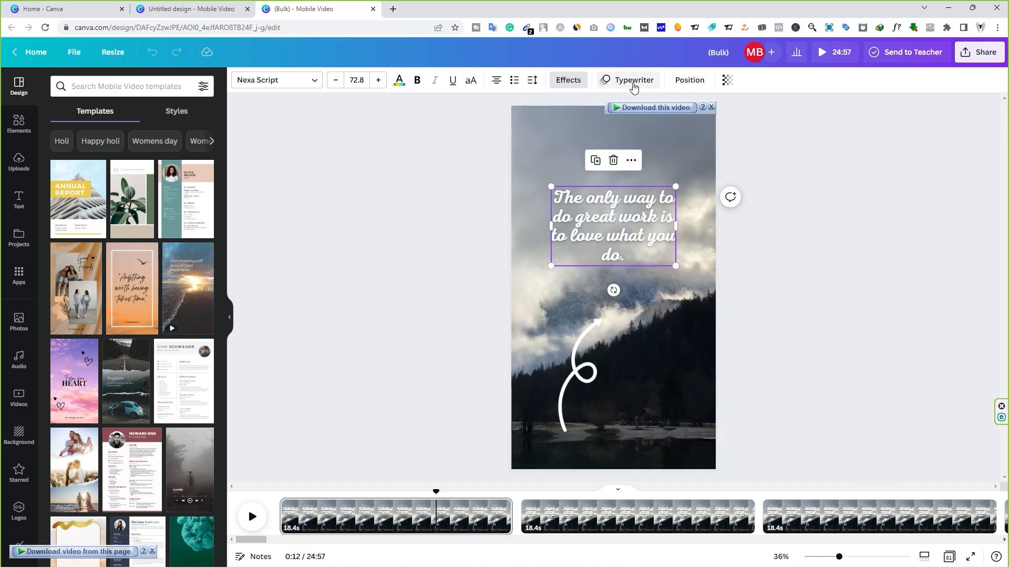
{"action": "mouse_move", "coordinate": [398, 80]}
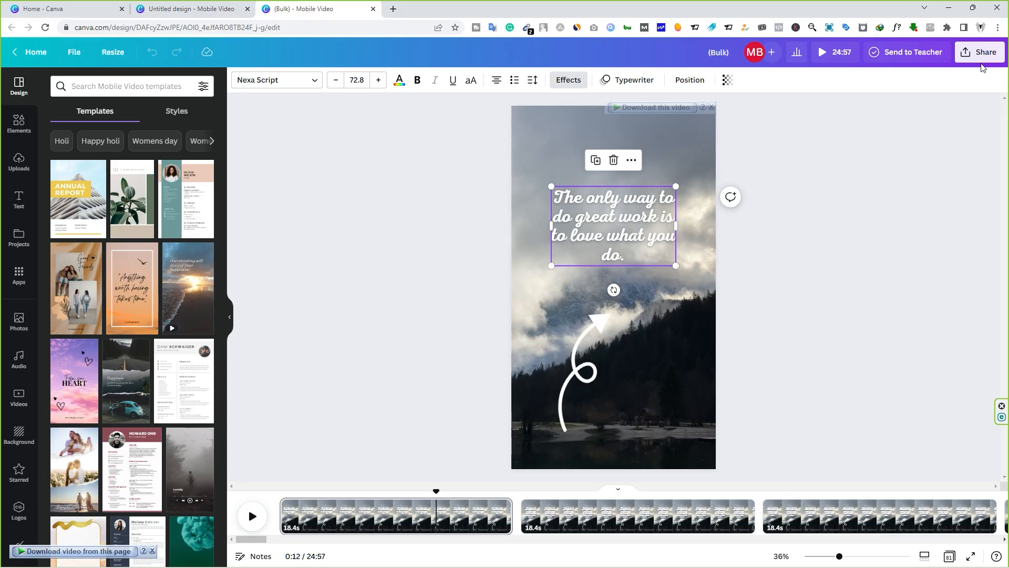
- Open the MP4 download options and uncheck All pages and Current page
{"action": "left_click", "coordinate": [979, 52]}
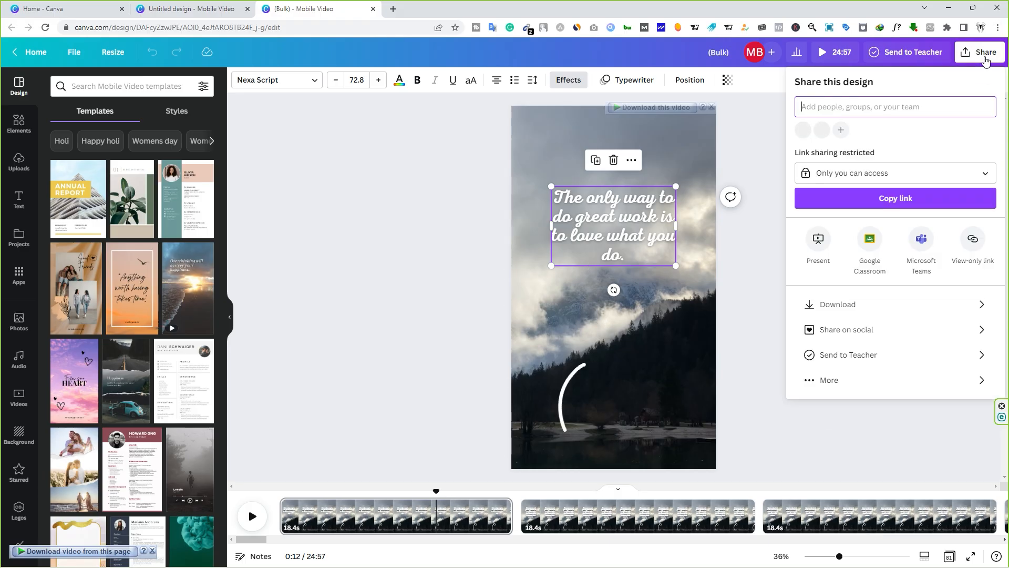
{"action": "left_click", "coordinate": [839, 304]}
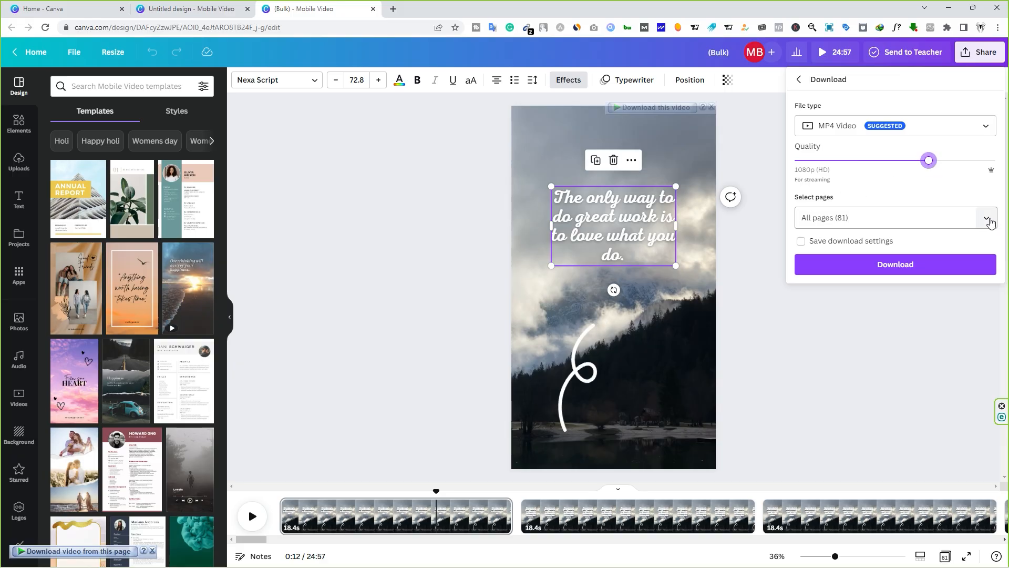
{"action": "left_click", "coordinate": [986, 217]}
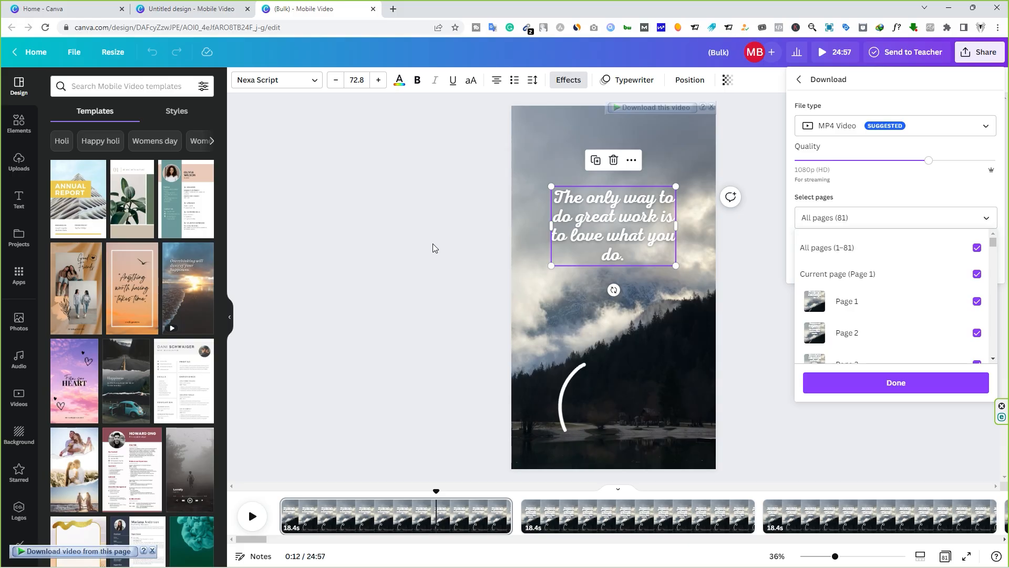
{"action": "mouse_move", "coordinate": [968, 240]}
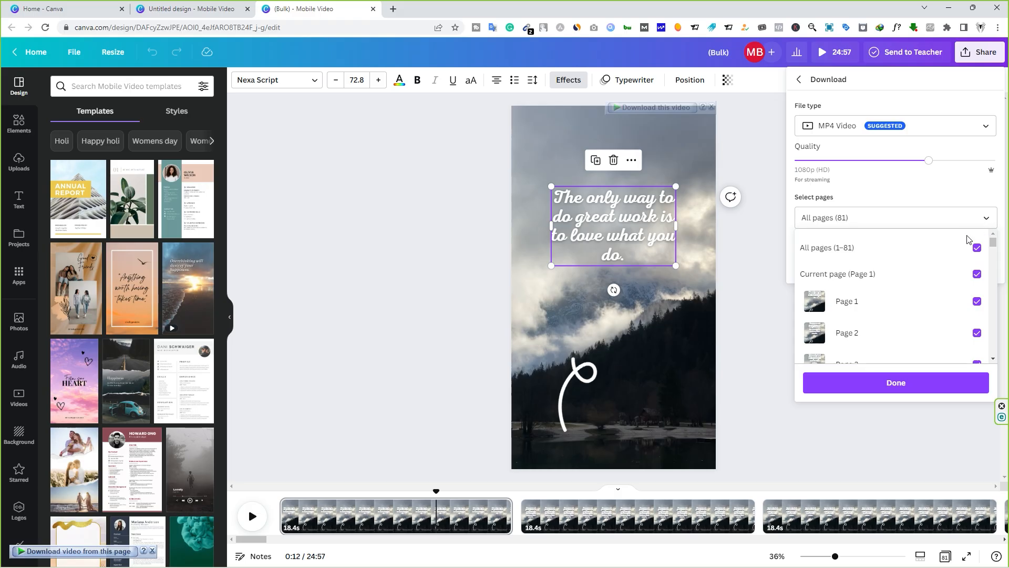
{"action": "left_click", "coordinate": [977, 247]}
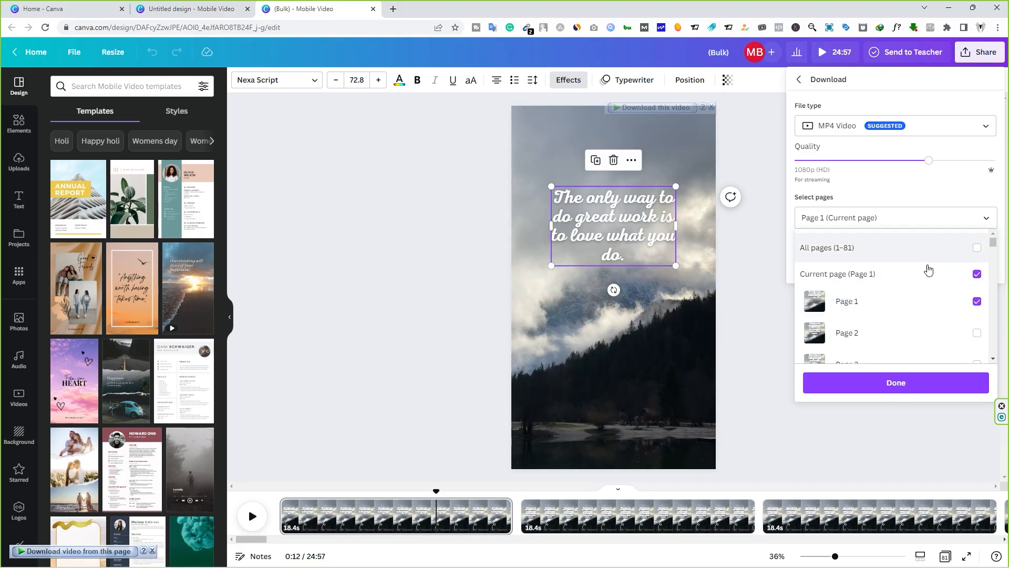
{"action": "left_click", "coordinate": [976, 274]}
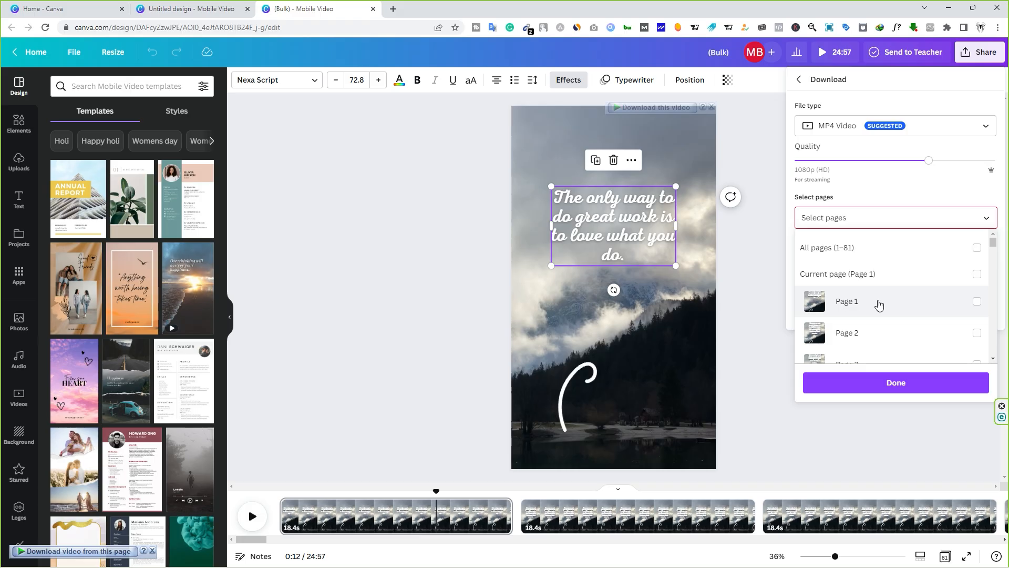